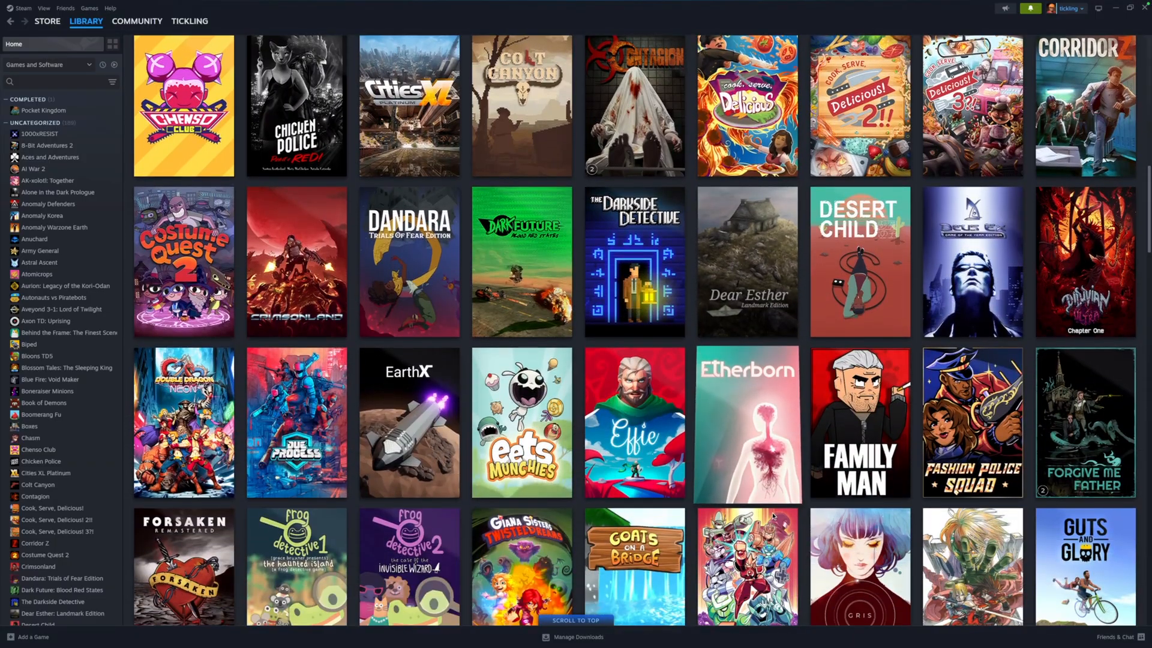
Step: Scroll down through SteamDB's NVIDIA cloud-gaming game results sorted by last update
scroll(down, 3)
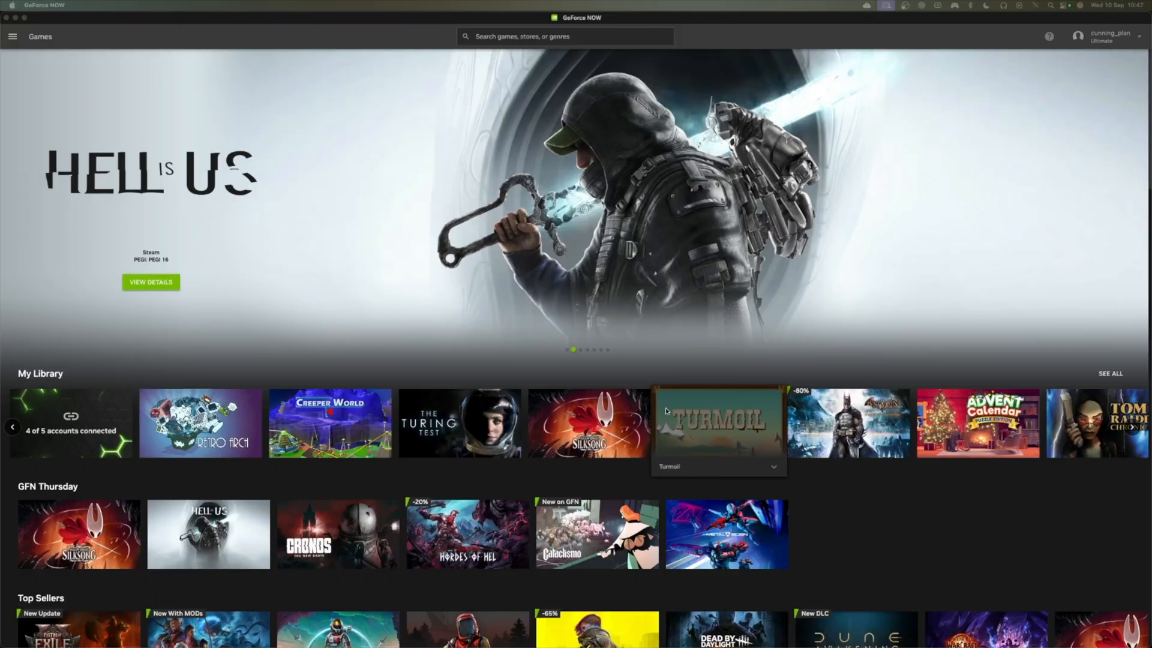
mouse_move(947, 557)
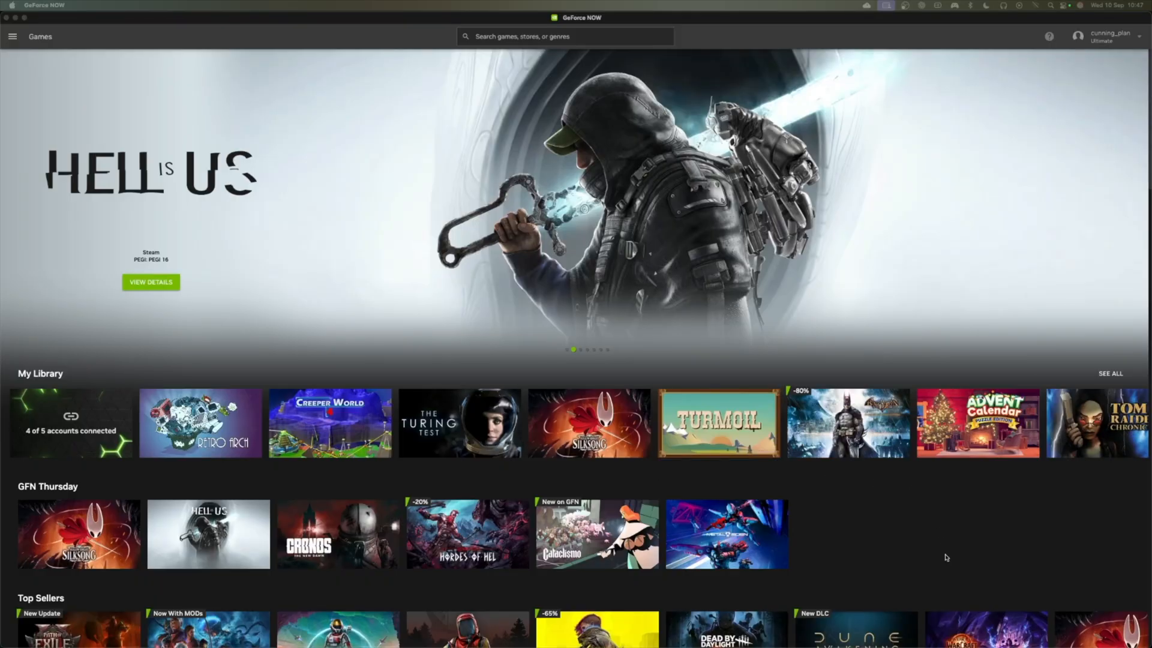
scroll(down, 3)
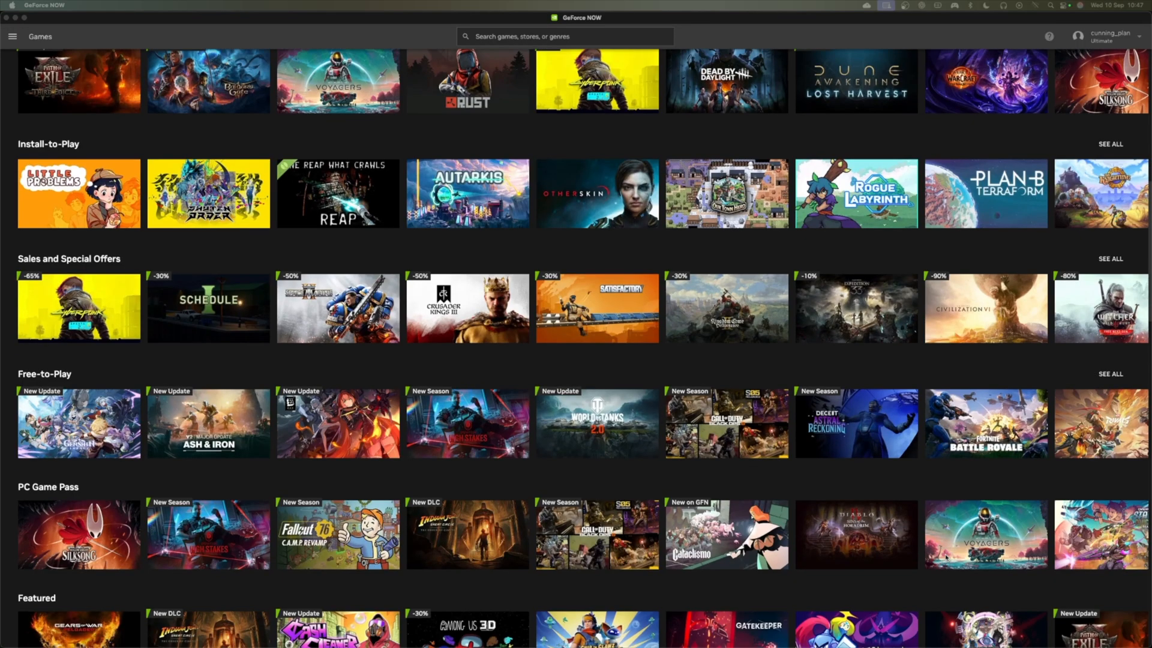
scroll(down, 3)
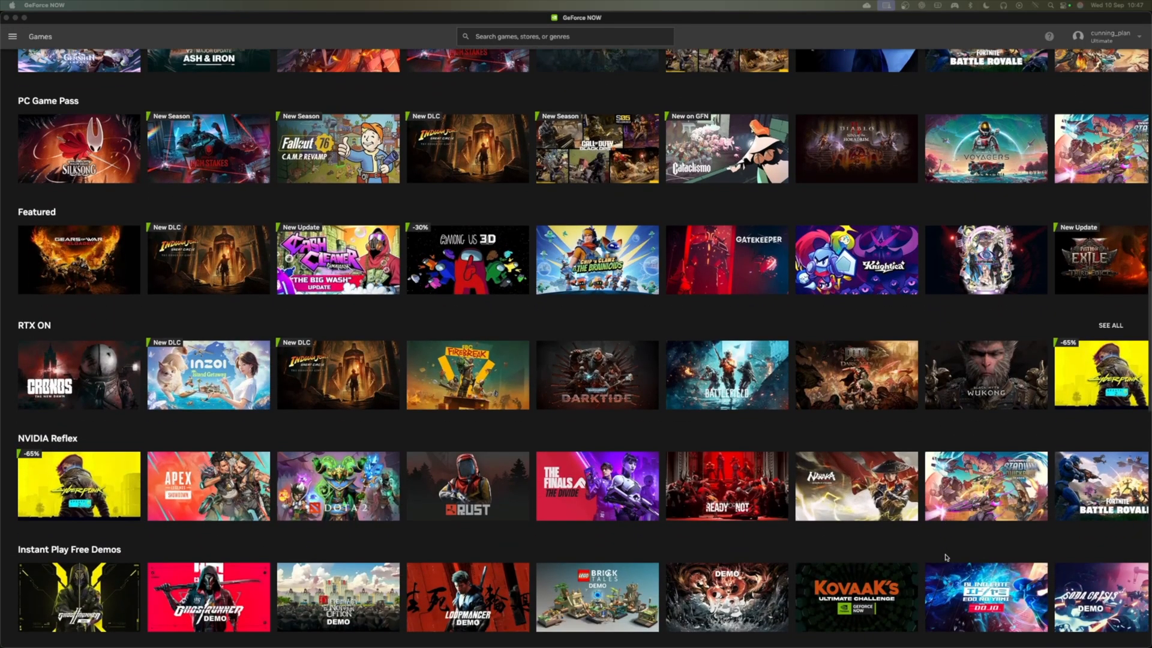
scroll(down, 3)
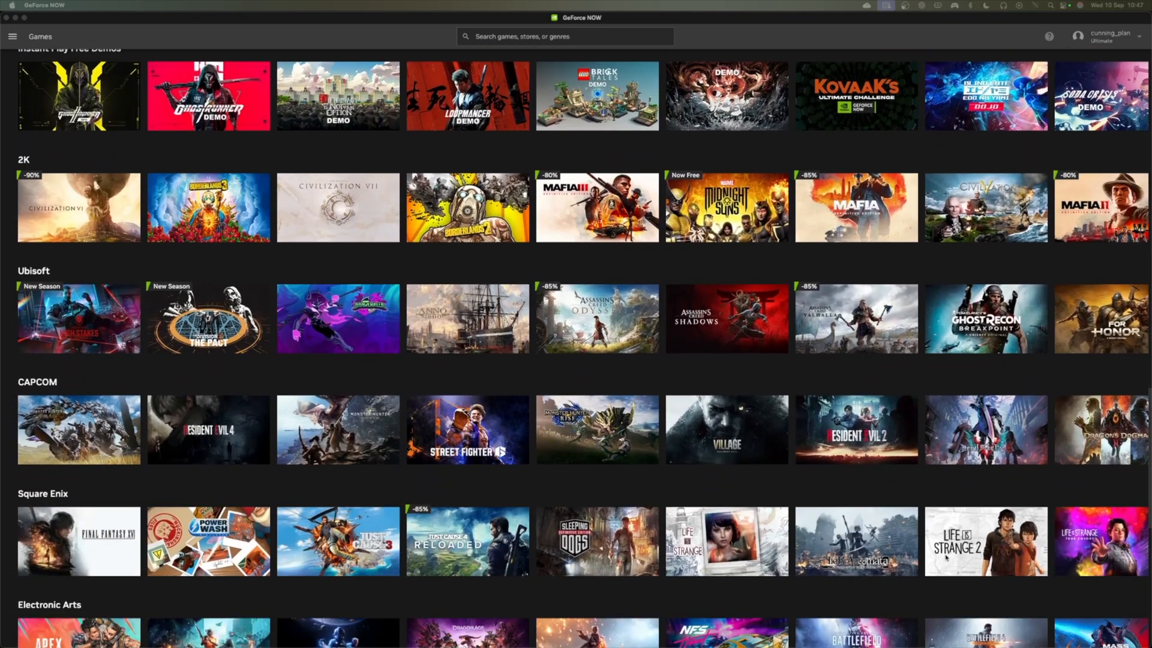
scroll(down, 3)
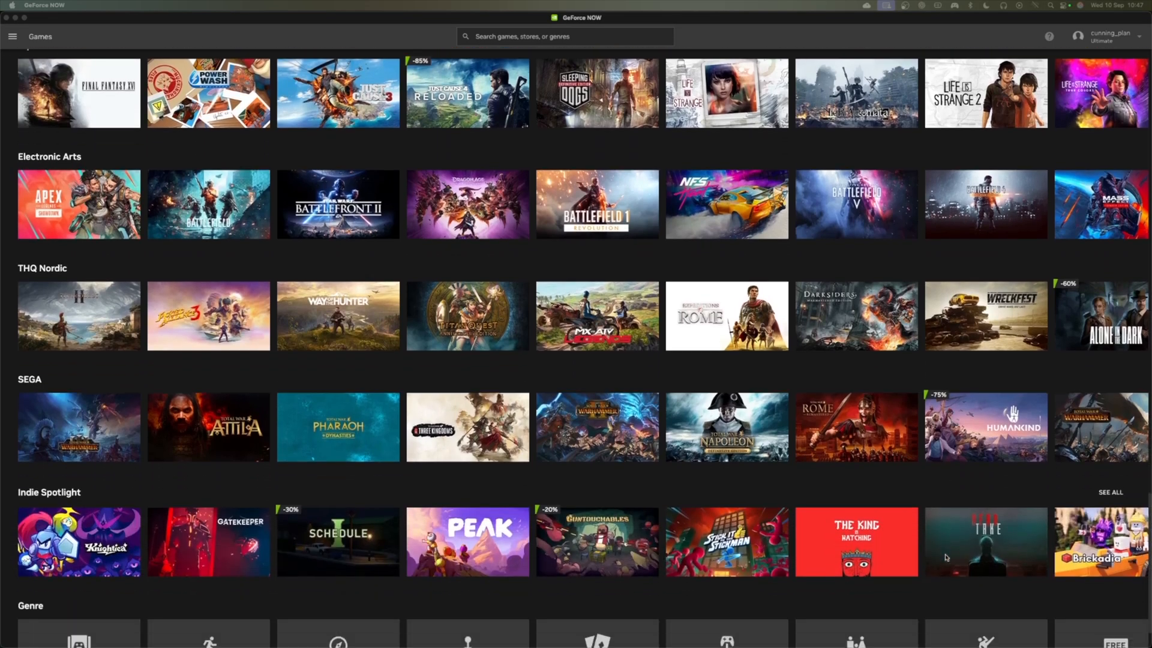
scroll(down, 3)
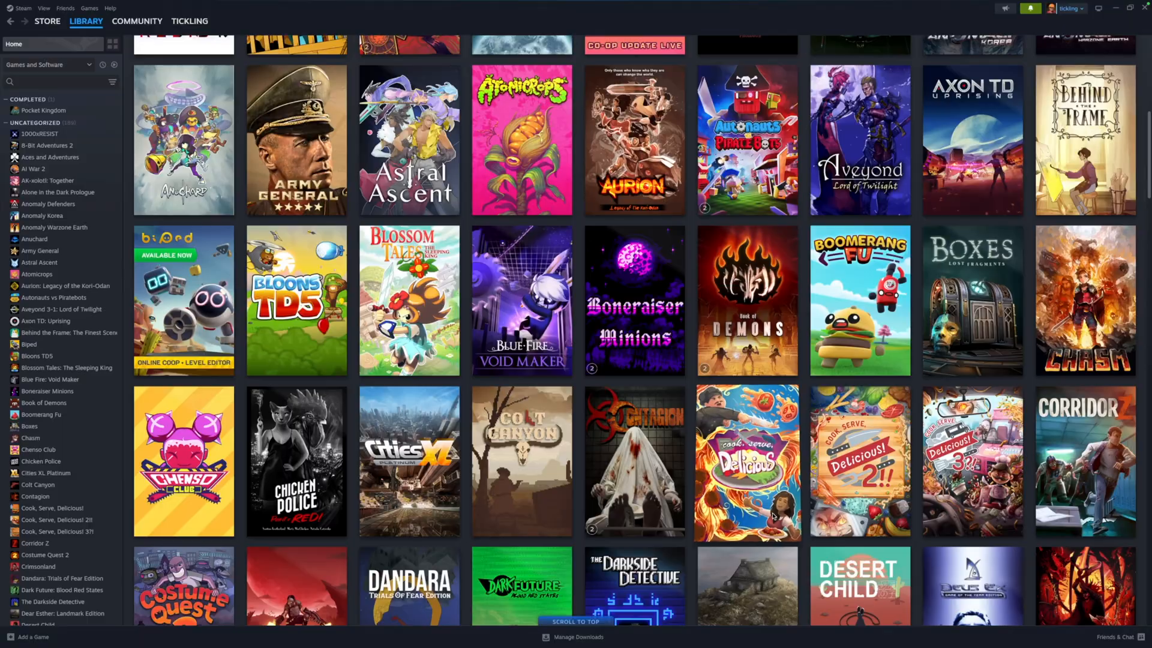
scroll(down, 3)
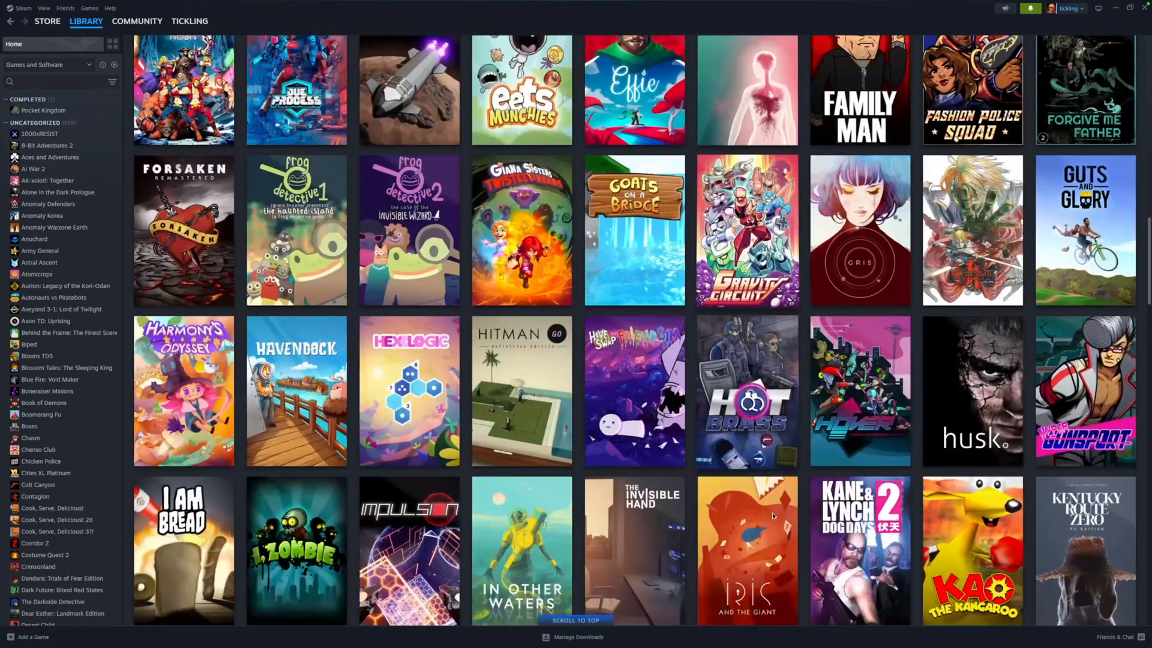
scroll(down, 3)
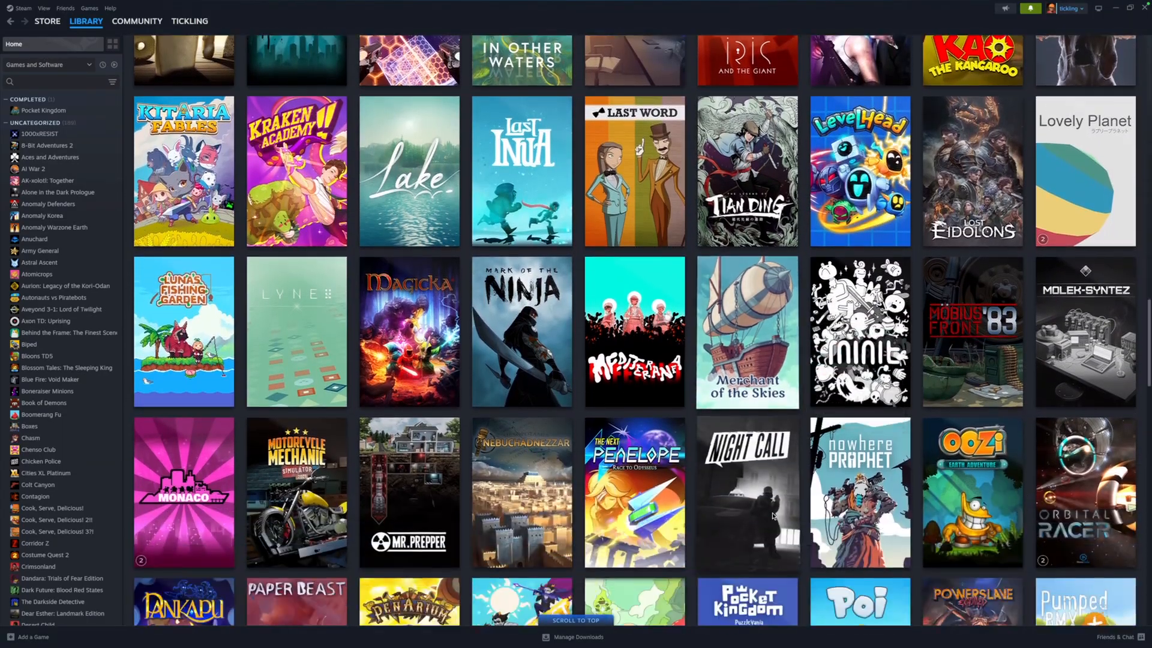
scroll(down, 3)
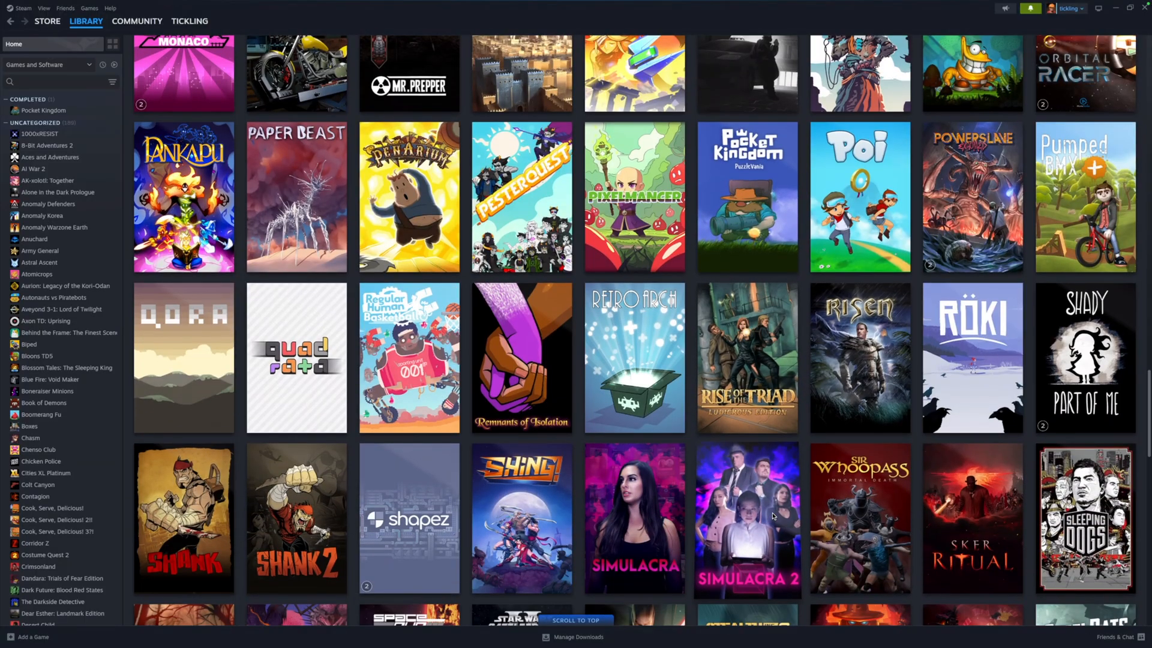
scroll(down, 3)
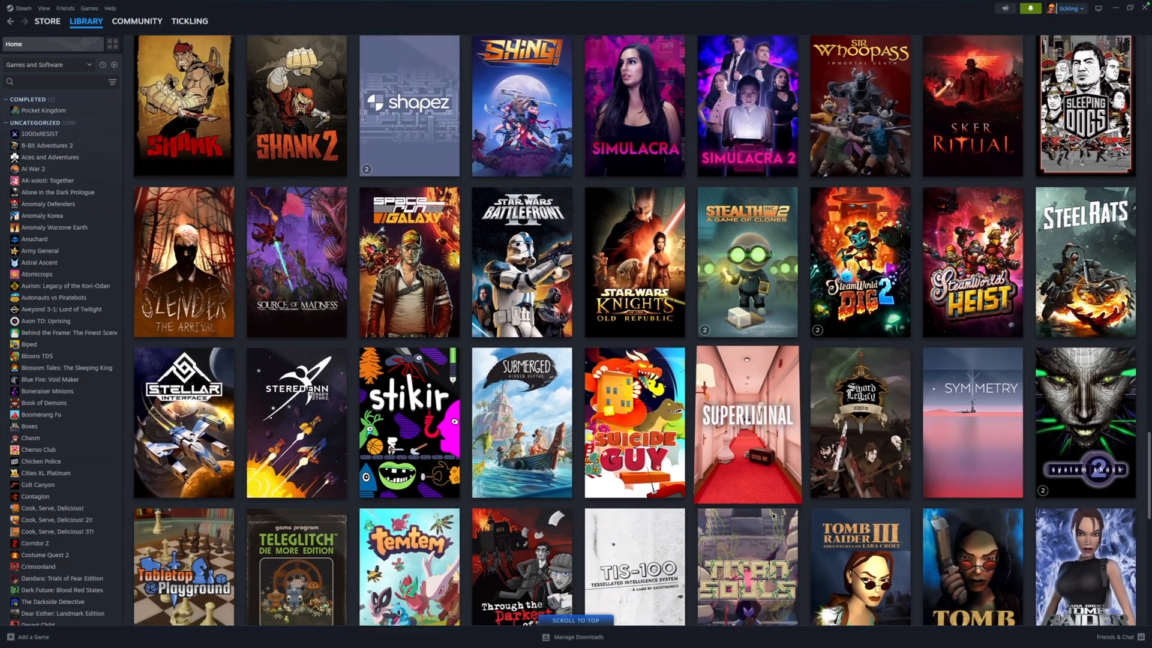
scroll(down, 3)
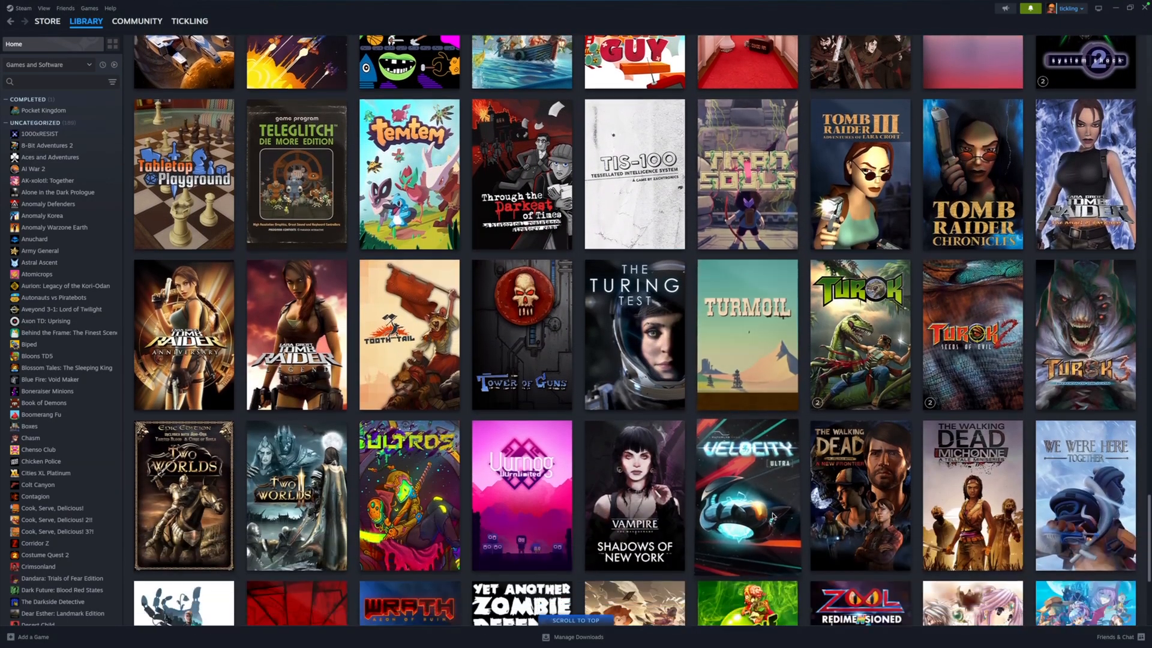
scroll(down, 3)
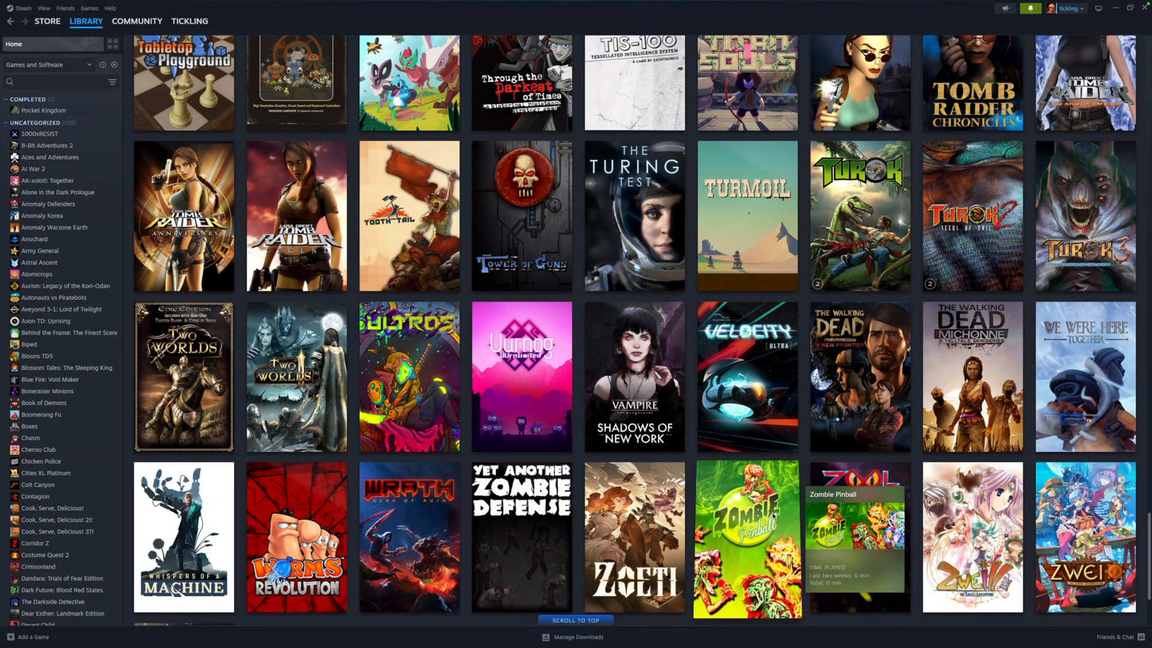
scroll(down, 3)
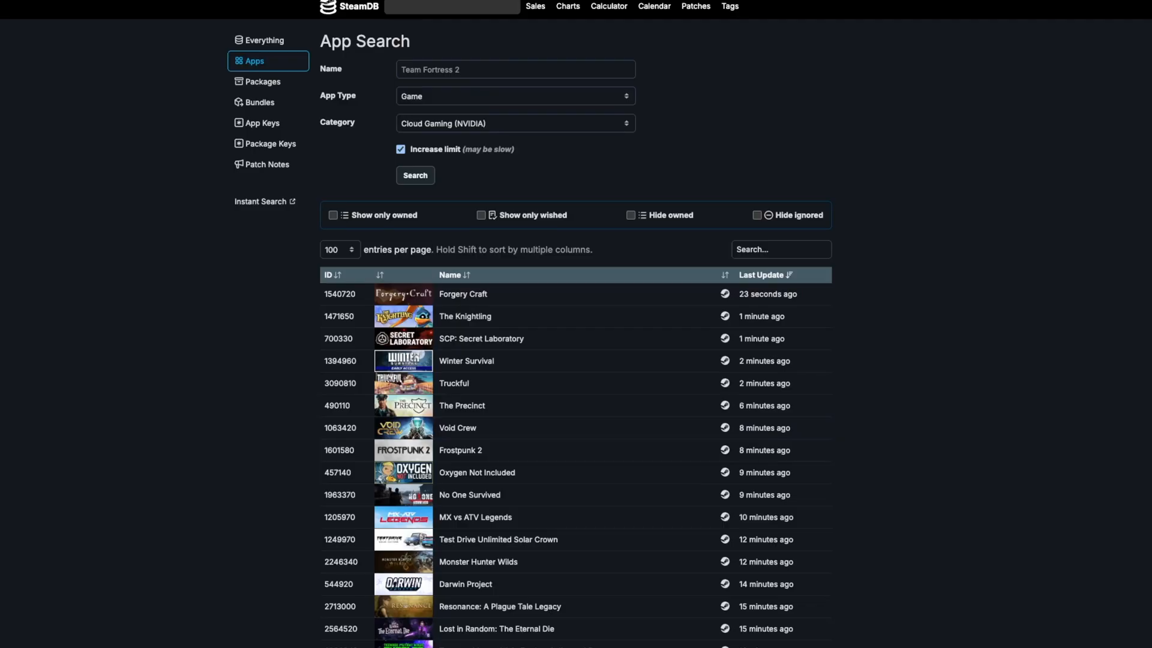
scroll(down, 3)
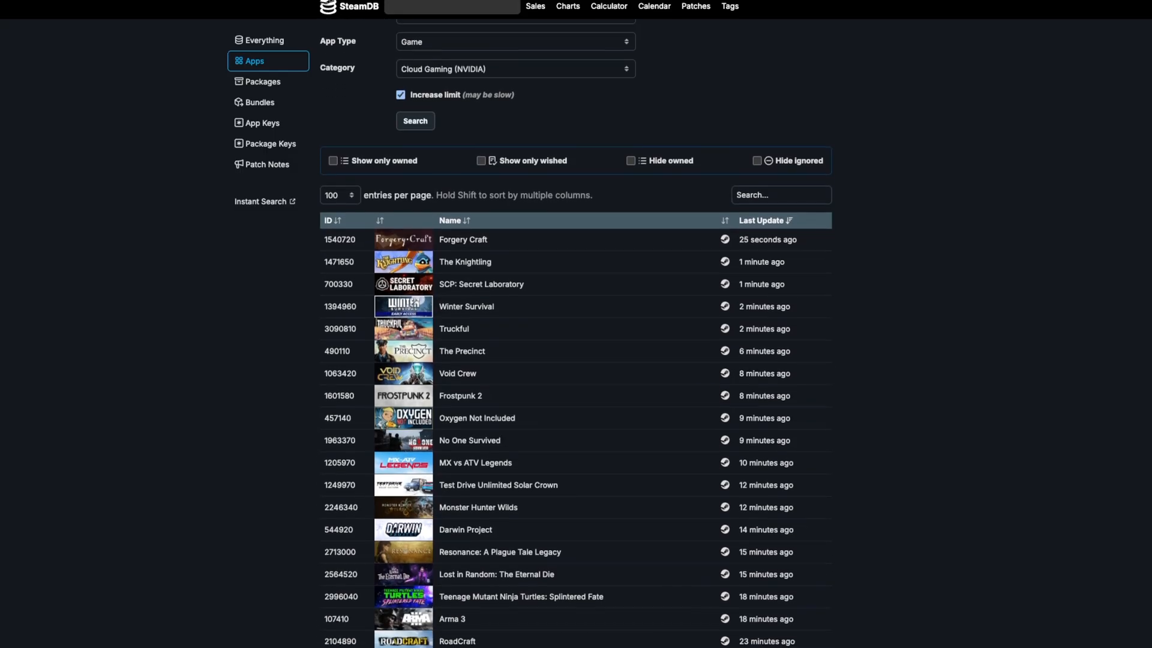
scroll(down, 3)
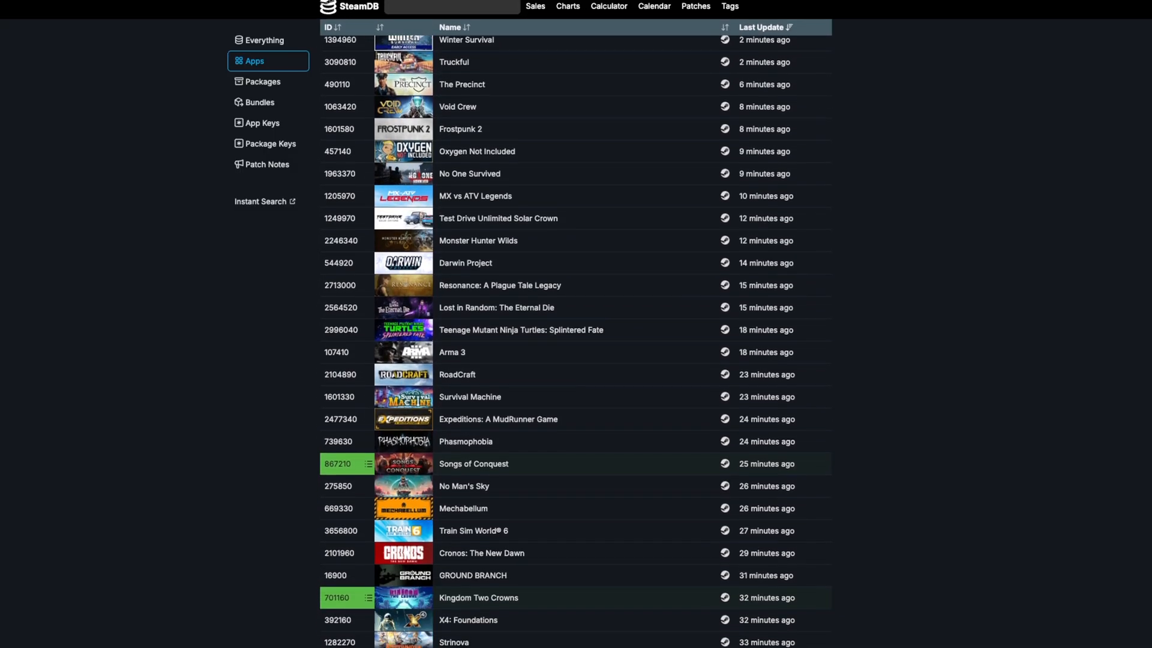
scroll(down, 3)
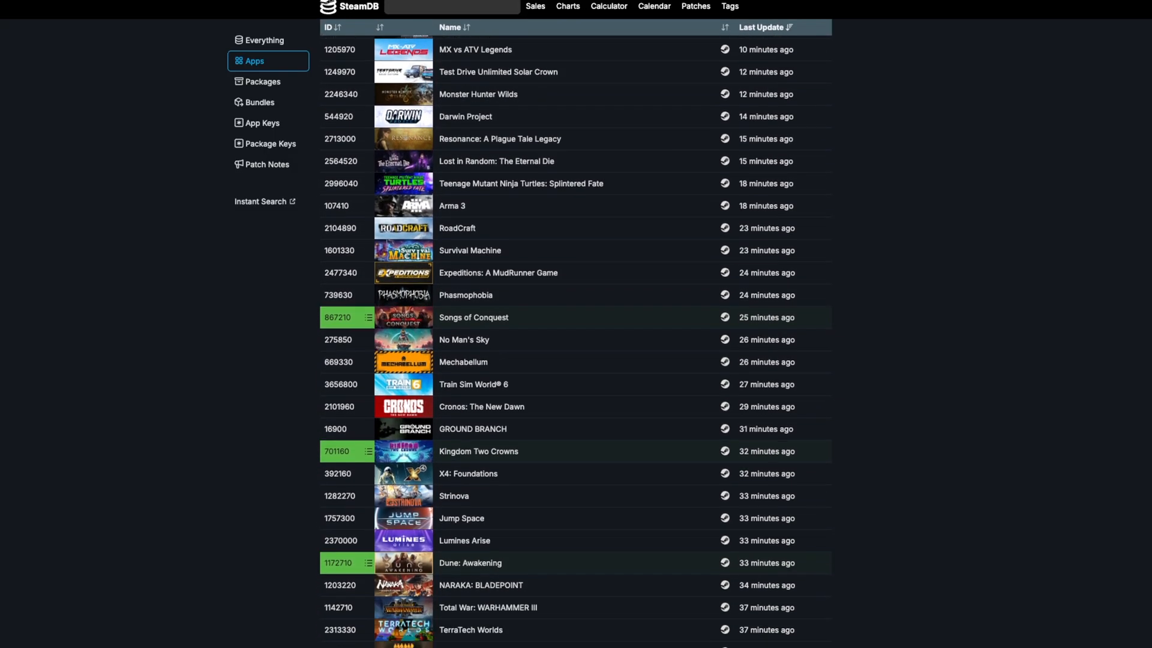
scroll(down, 3)
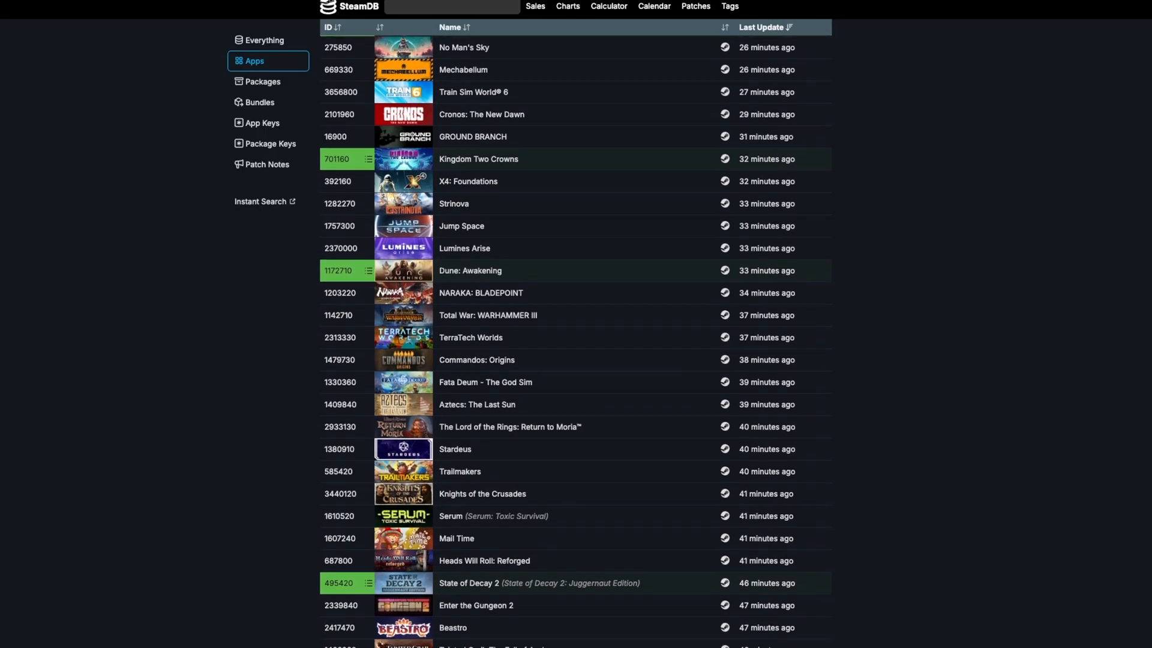
scroll(down, 3)
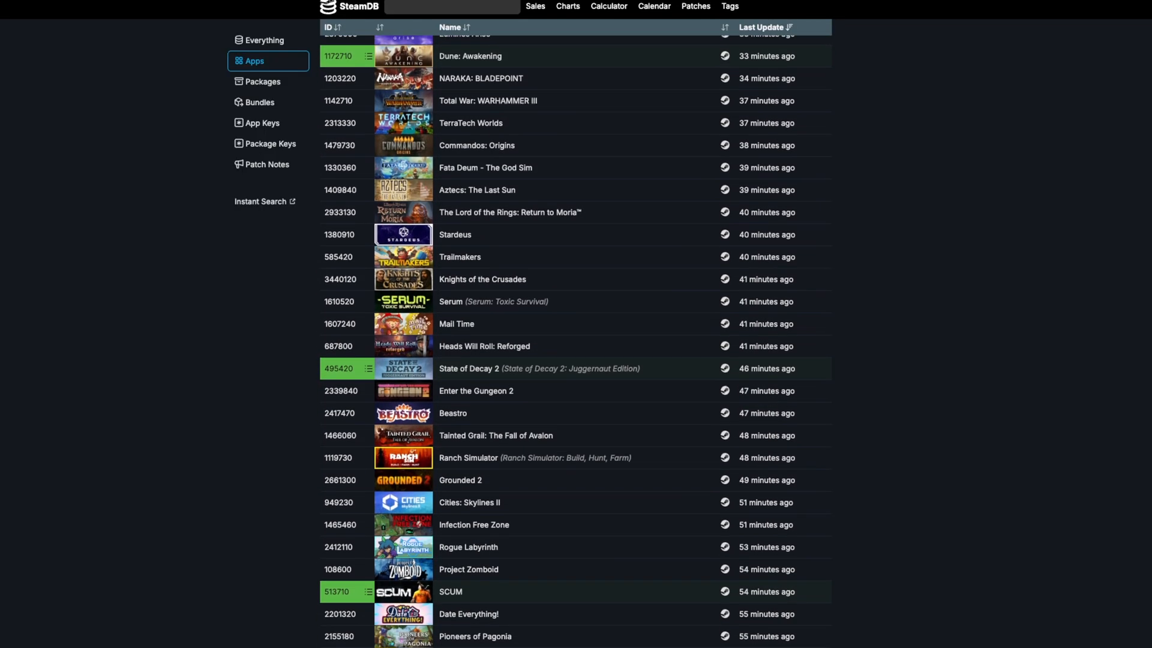
scroll(down, 3)
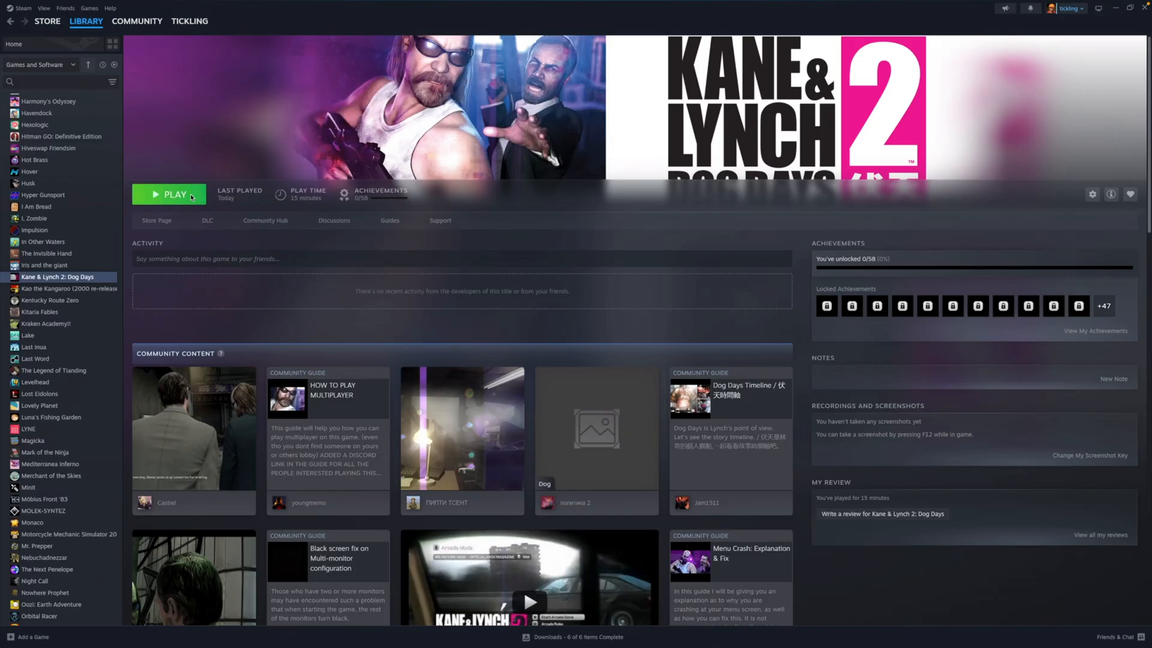
Step: Launch Kane & Lynch 2: Dog Days from its Steam library page
click(168, 194)
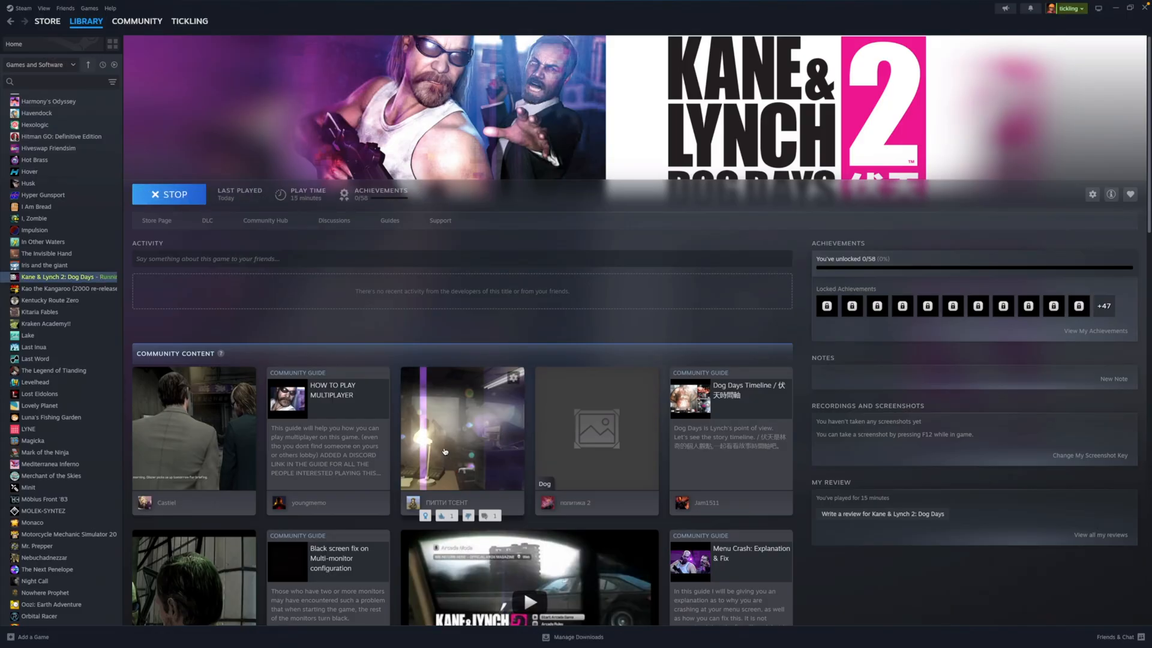
click(168, 195)
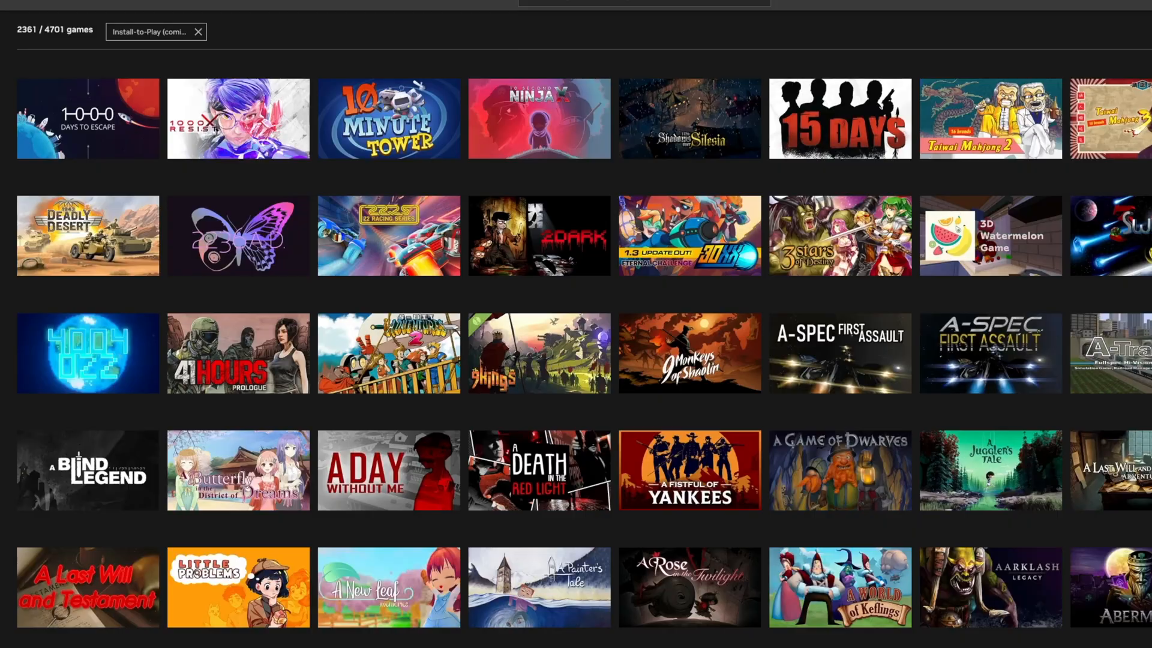
scroll(down, 3)
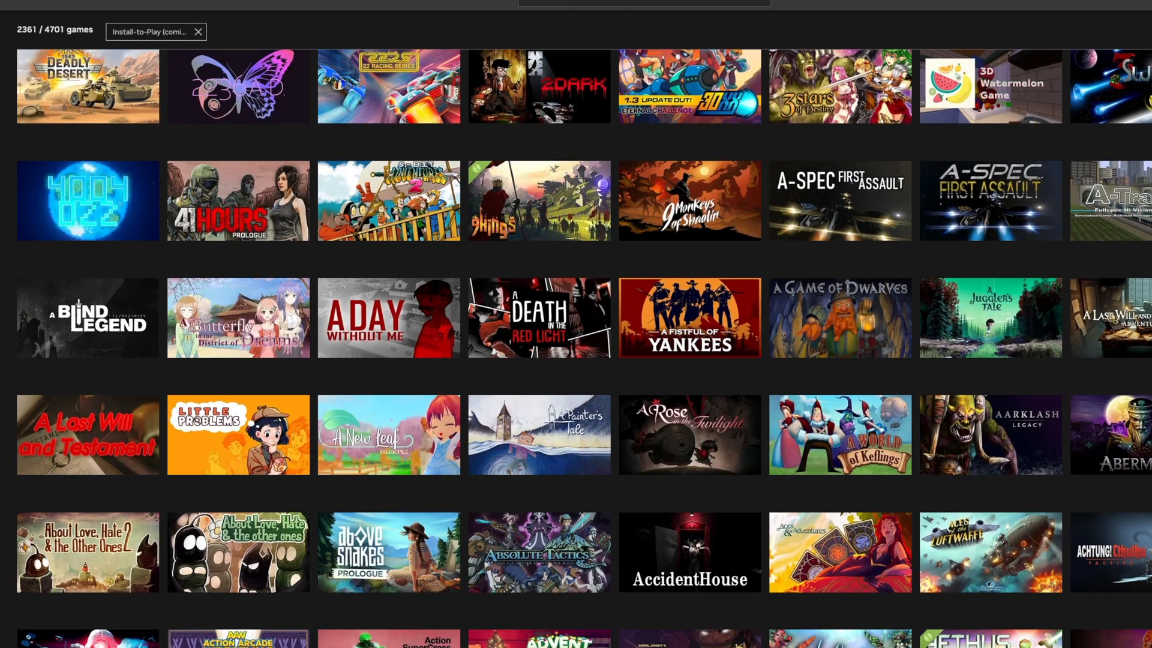
scroll(down, 3)
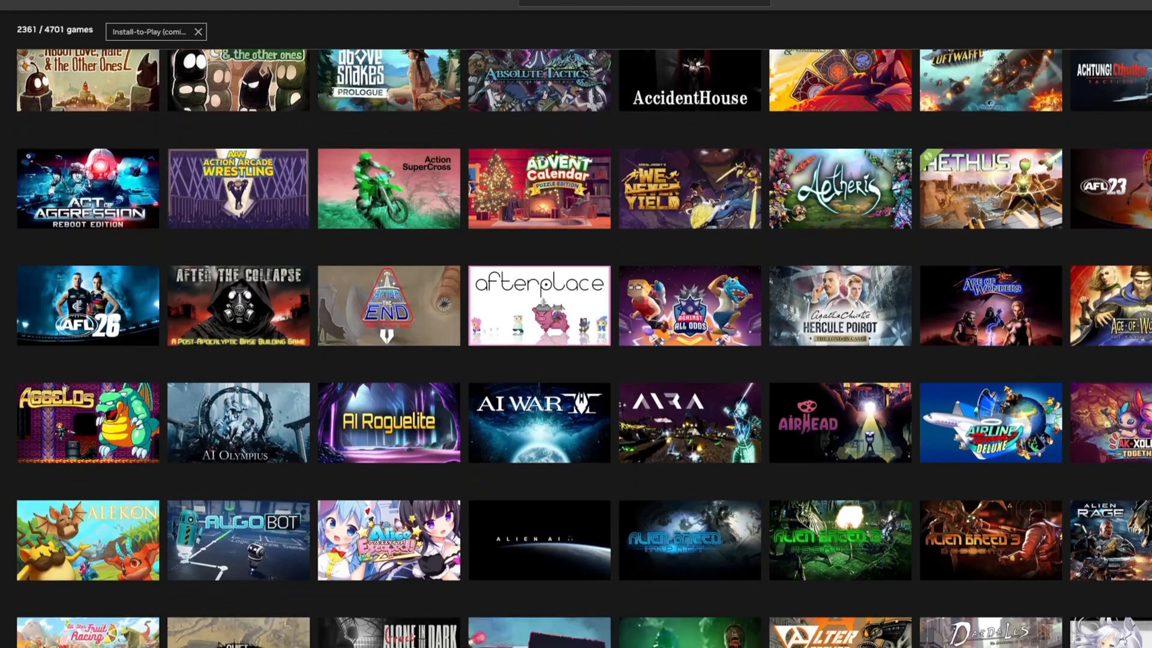
scroll(down, 3)
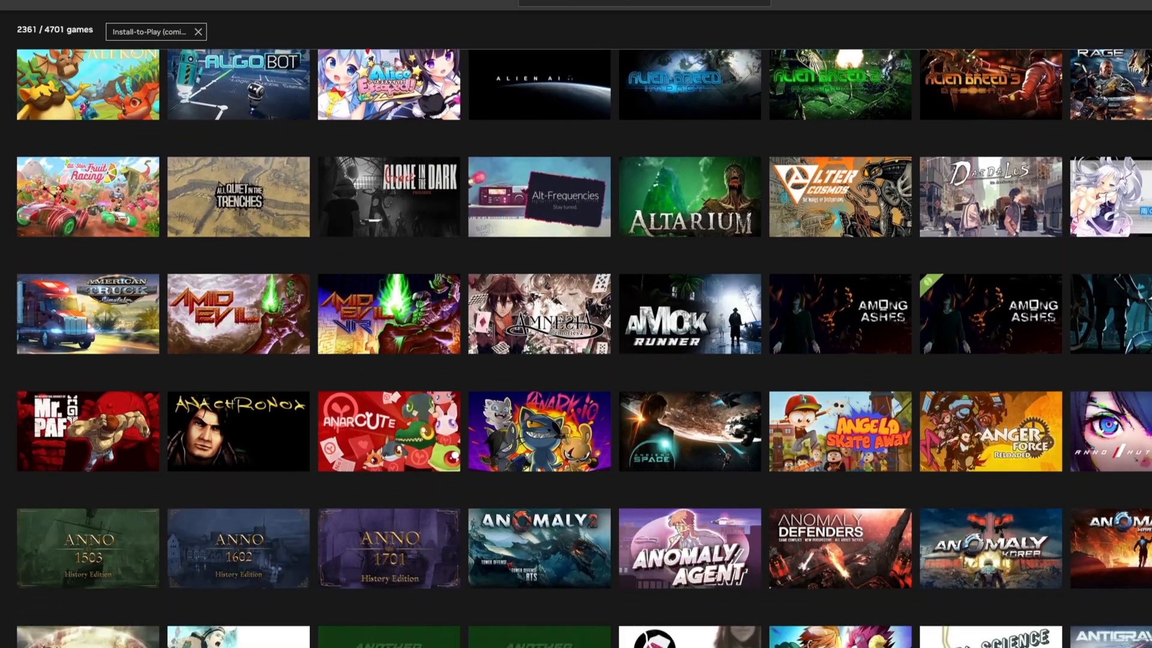
scroll(down, 3)
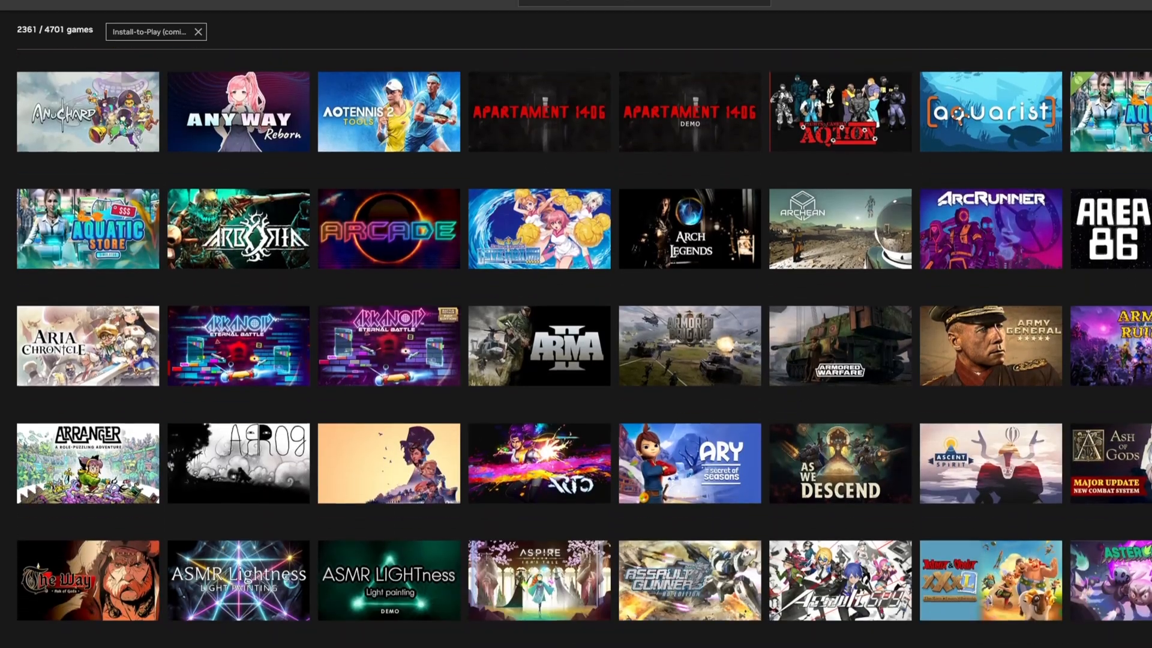
scroll(down, 3)
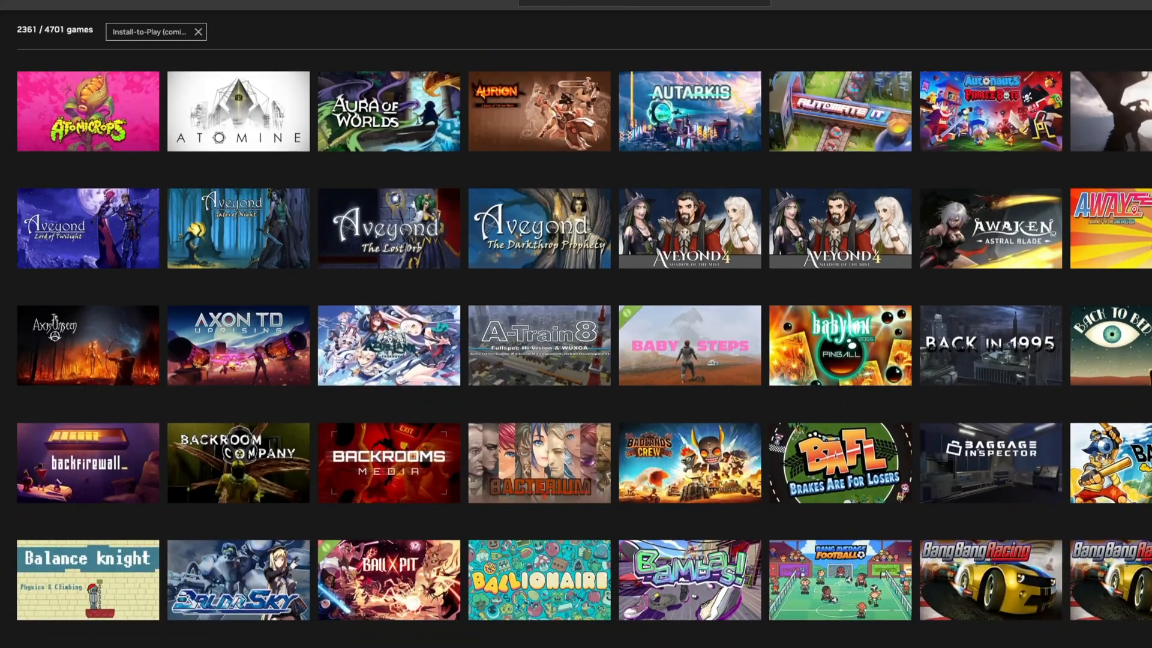
scroll(down, 3)
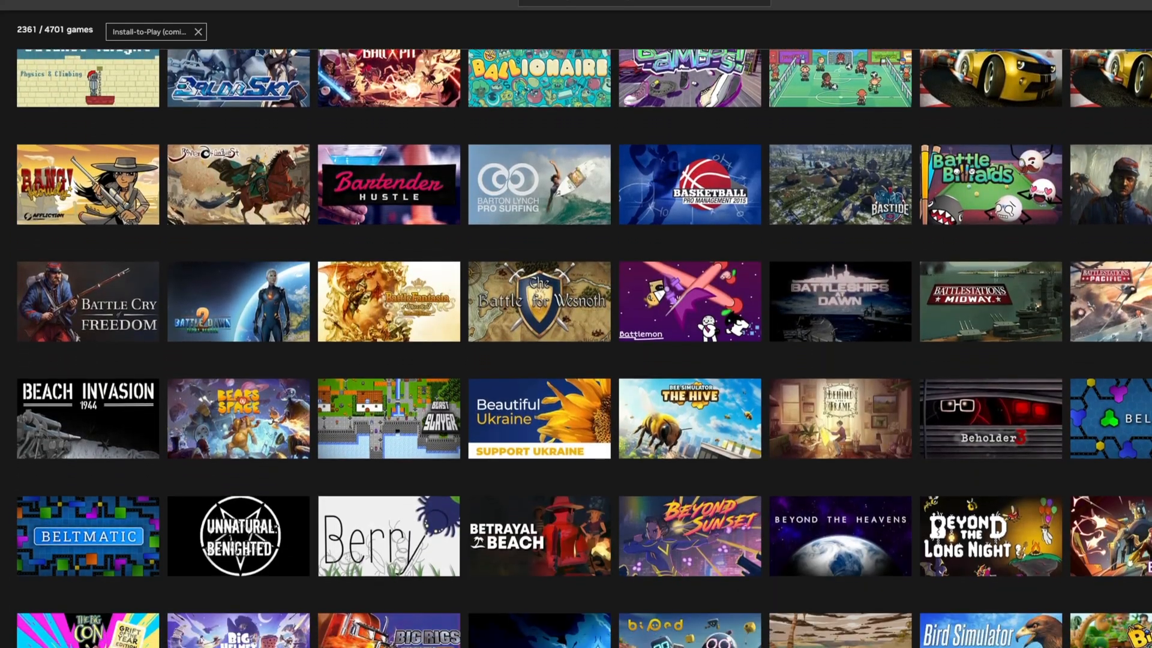
scroll(down, 3)
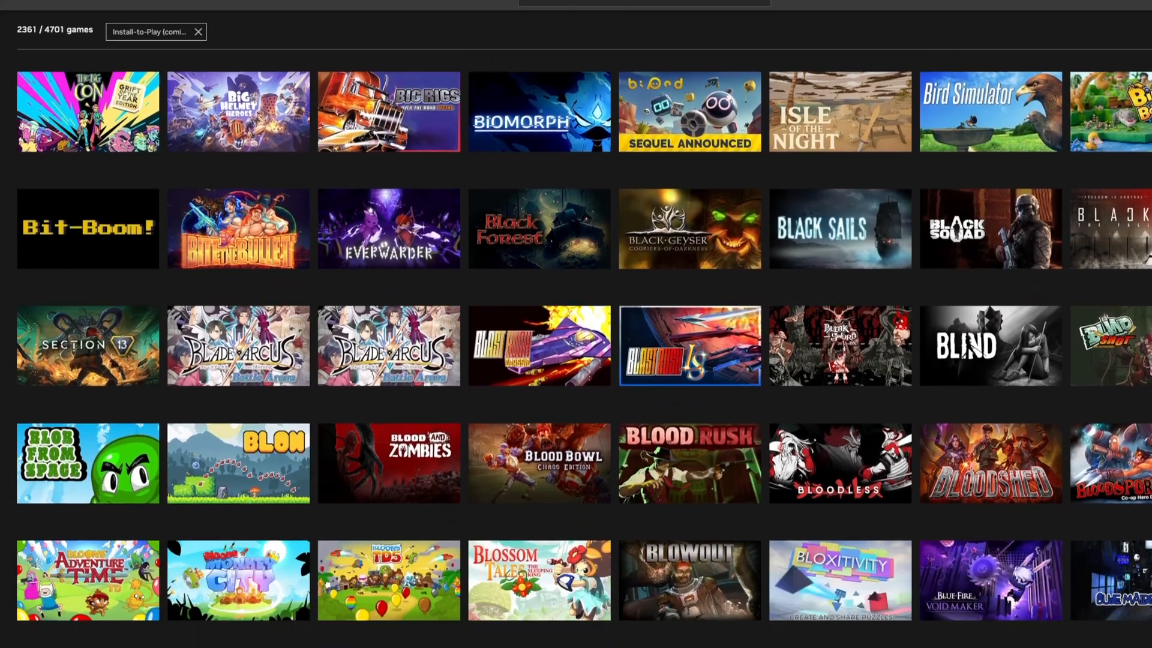
scroll(down, 3)
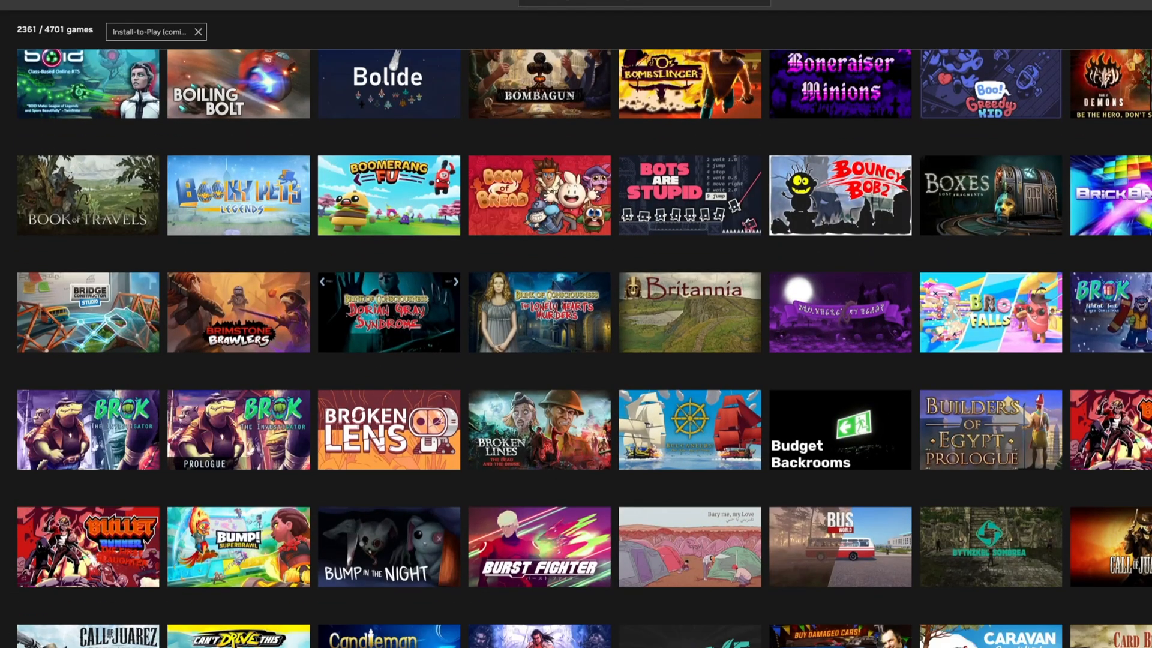
scroll(down, 3)
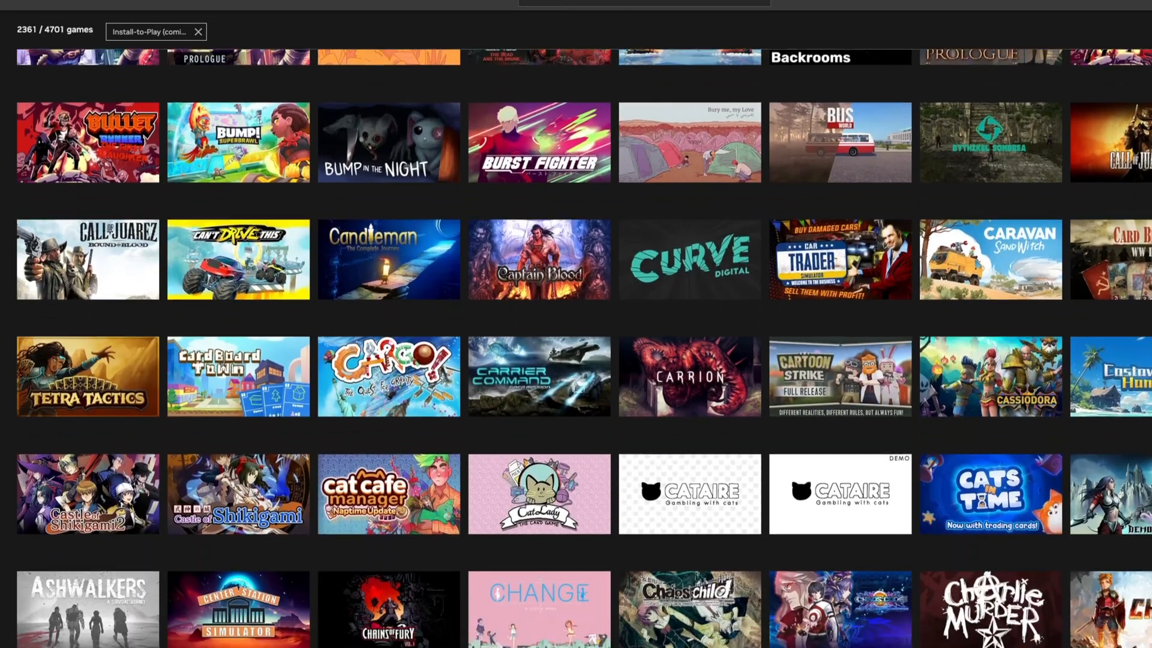
scroll(down, 3)
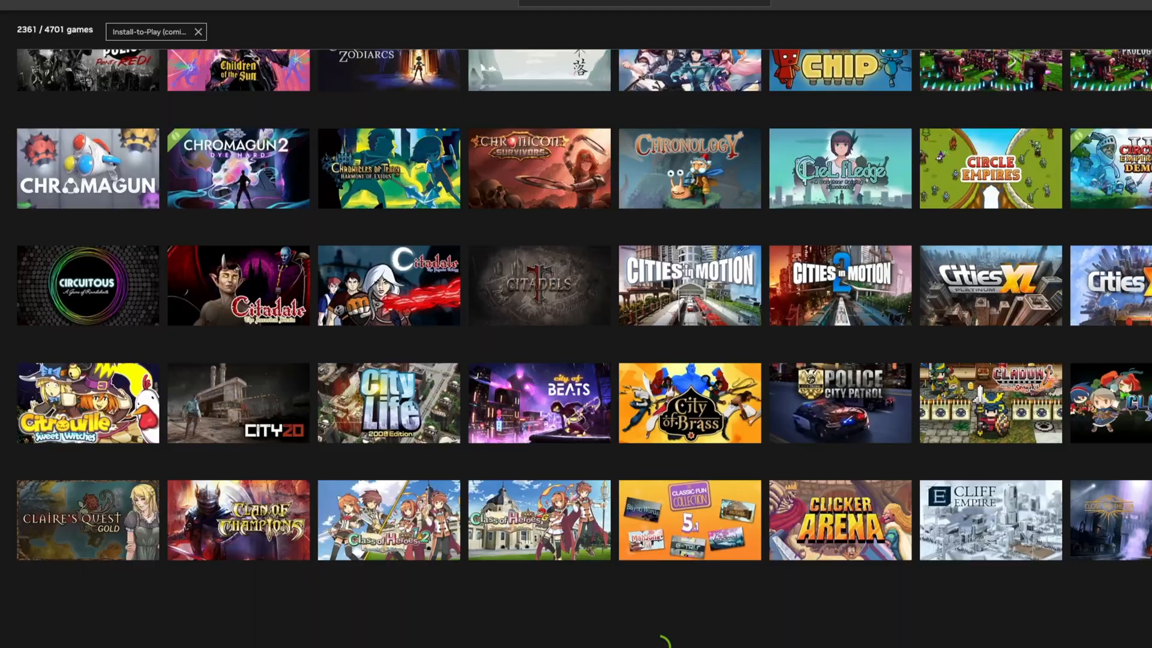
scroll(down, 3)
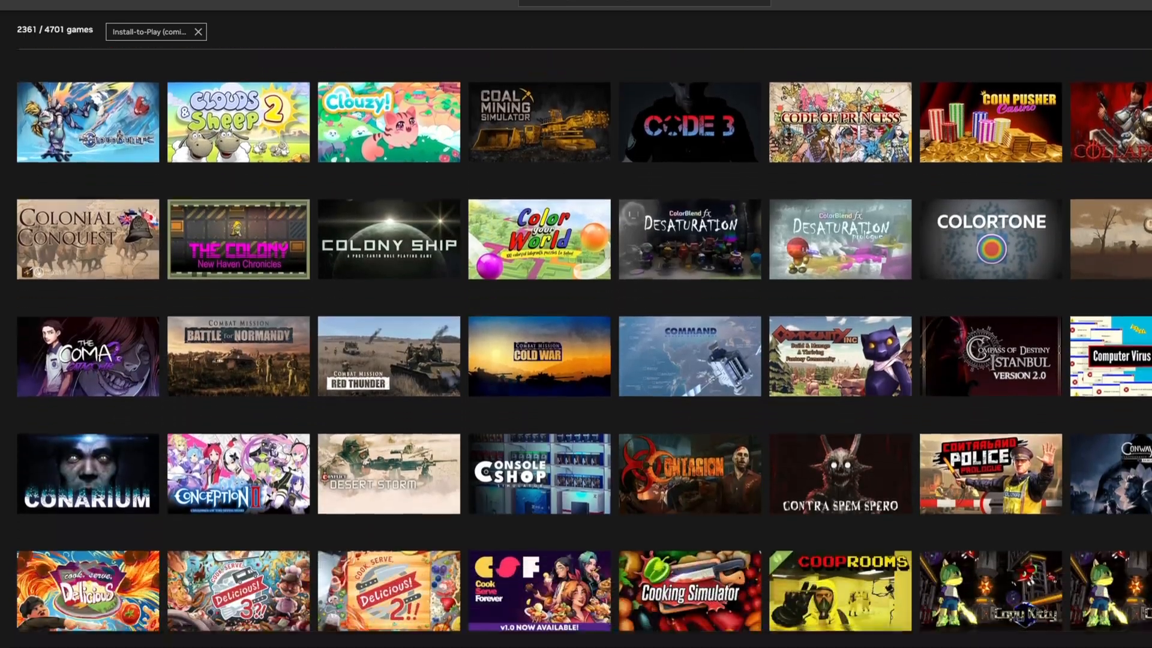
scroll(down, 3)
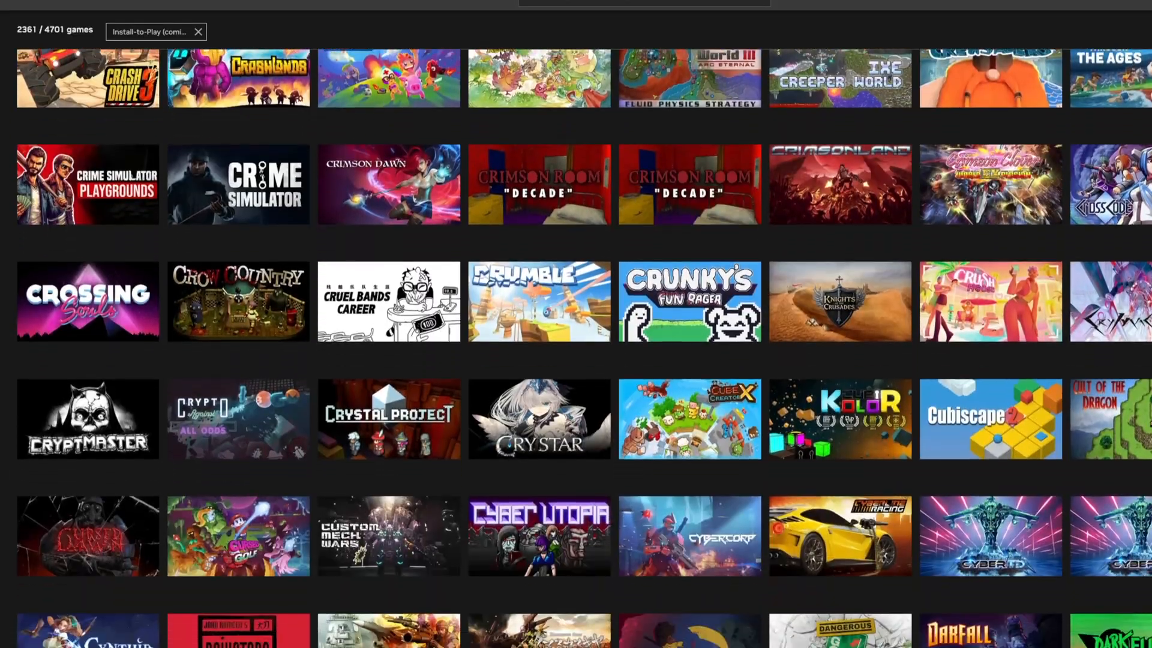
scroll(down, 3)
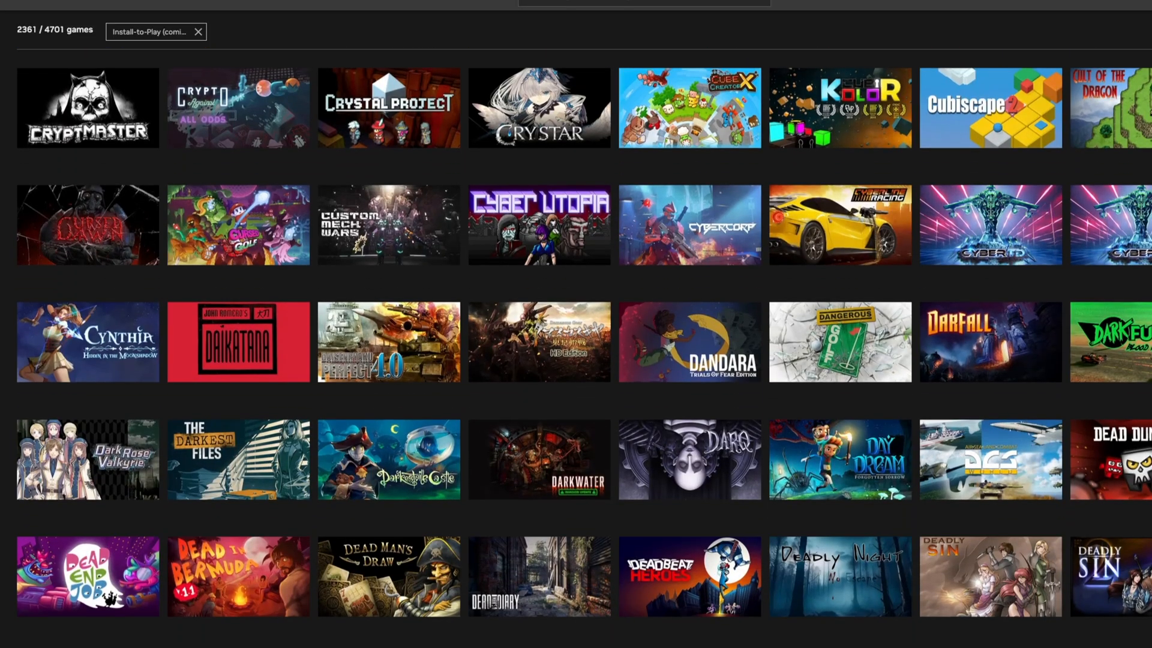
scroll(down, 3)
text(demo)
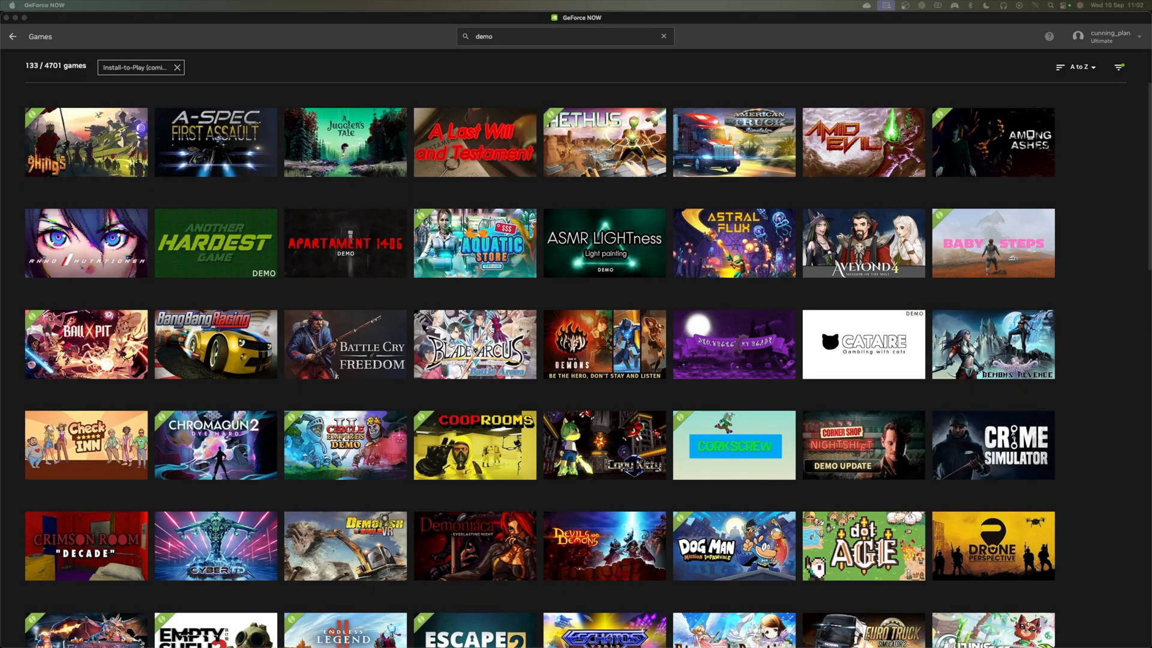
Step: Scroll through the 133 Install-to-Play results matching 'demo'
scroll(down, 3)
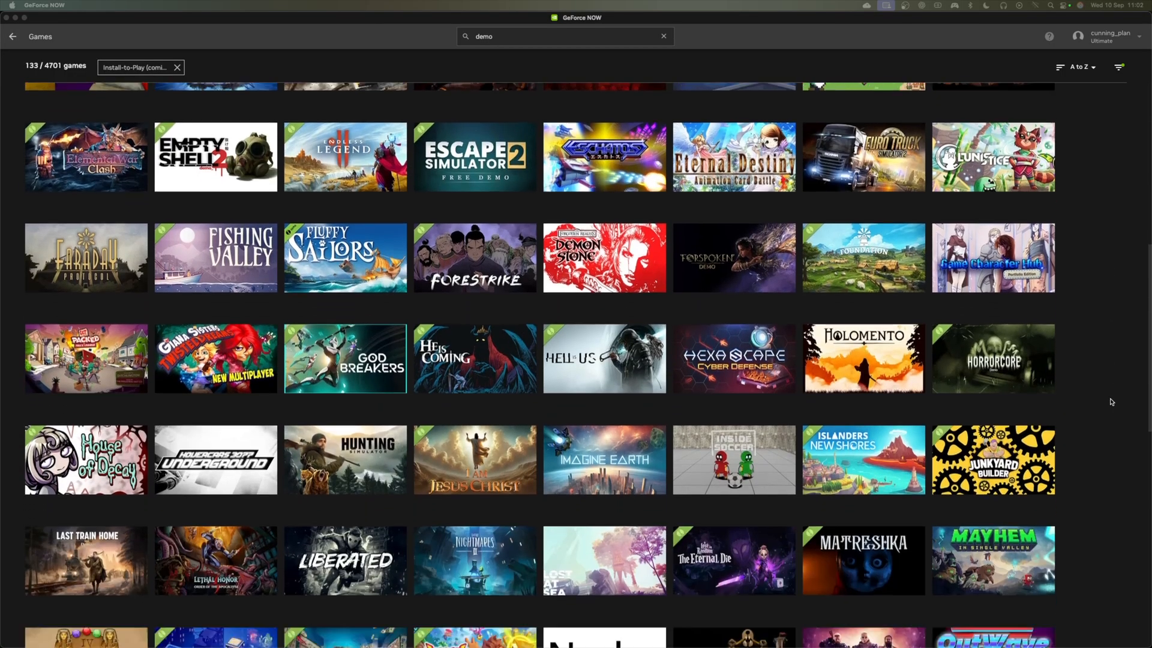
scroll(down, 3)
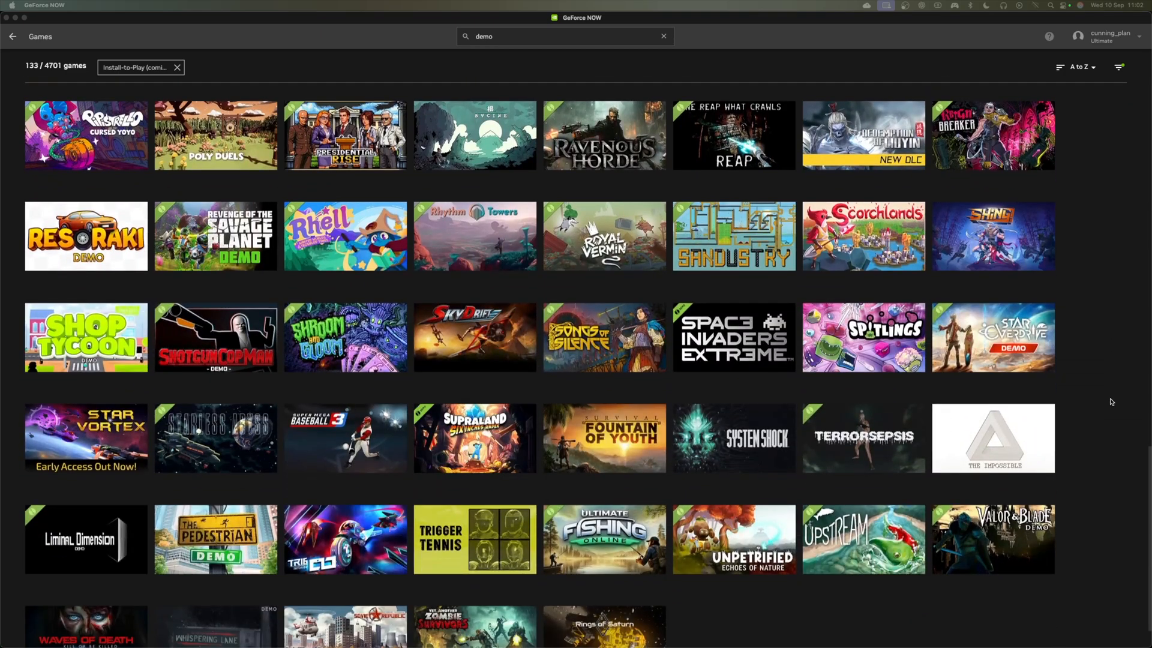
scroll(down, 3)
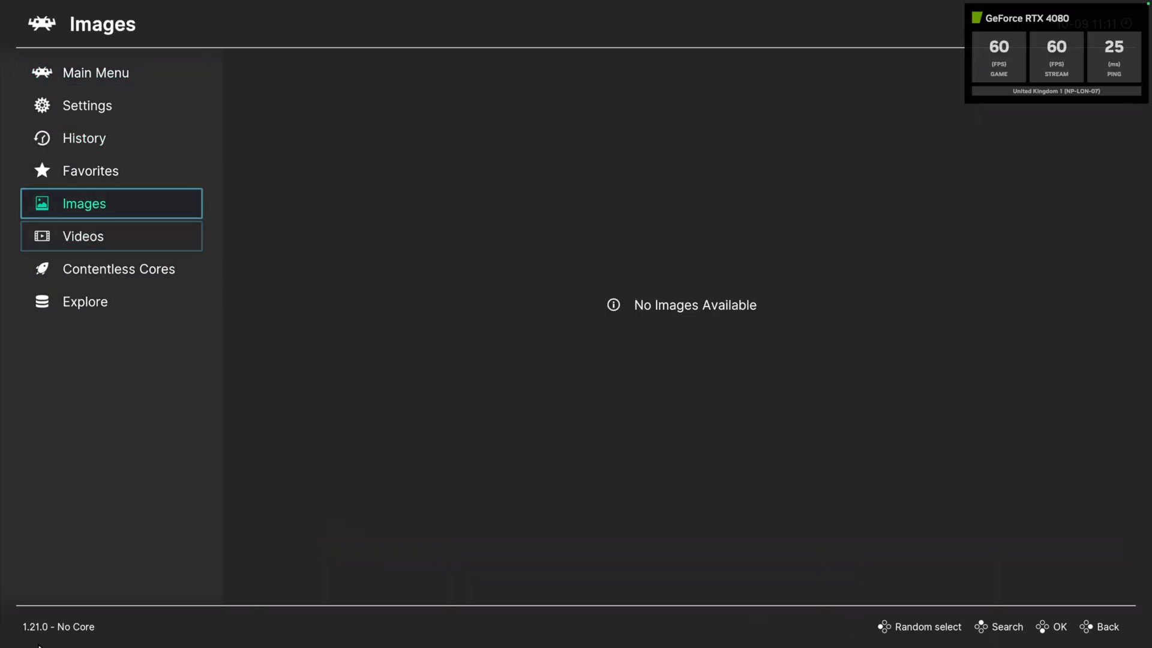
Step: Browse RetroArch's Settings categories, scrolling through the list
click(86, 106)
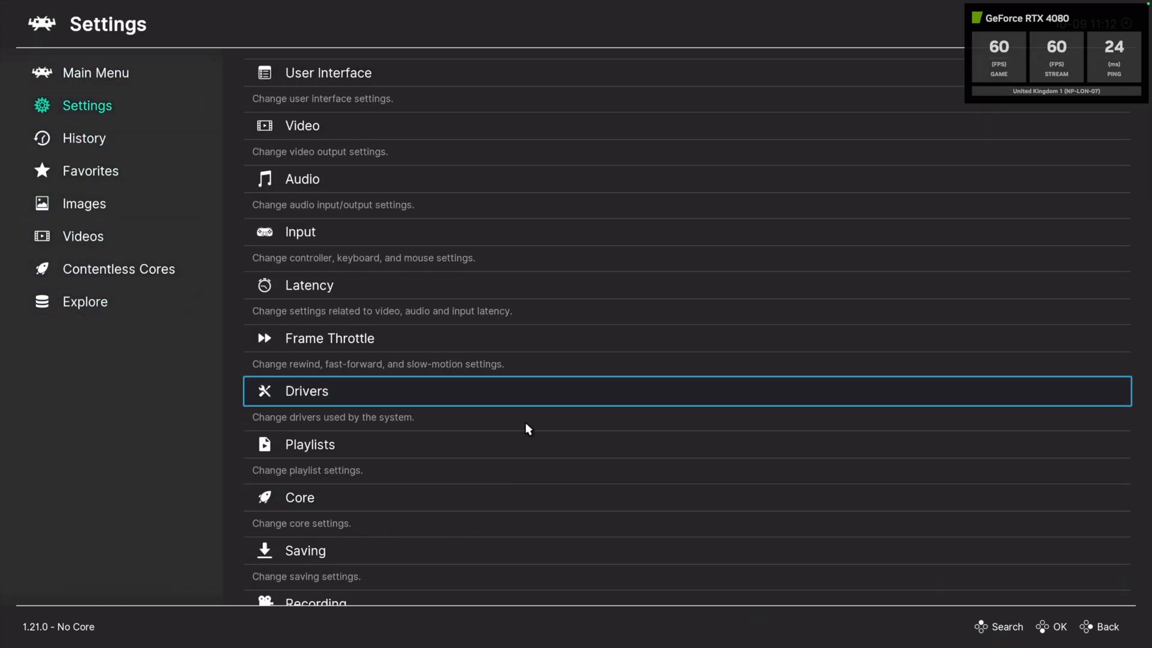
scroll(down, 3)
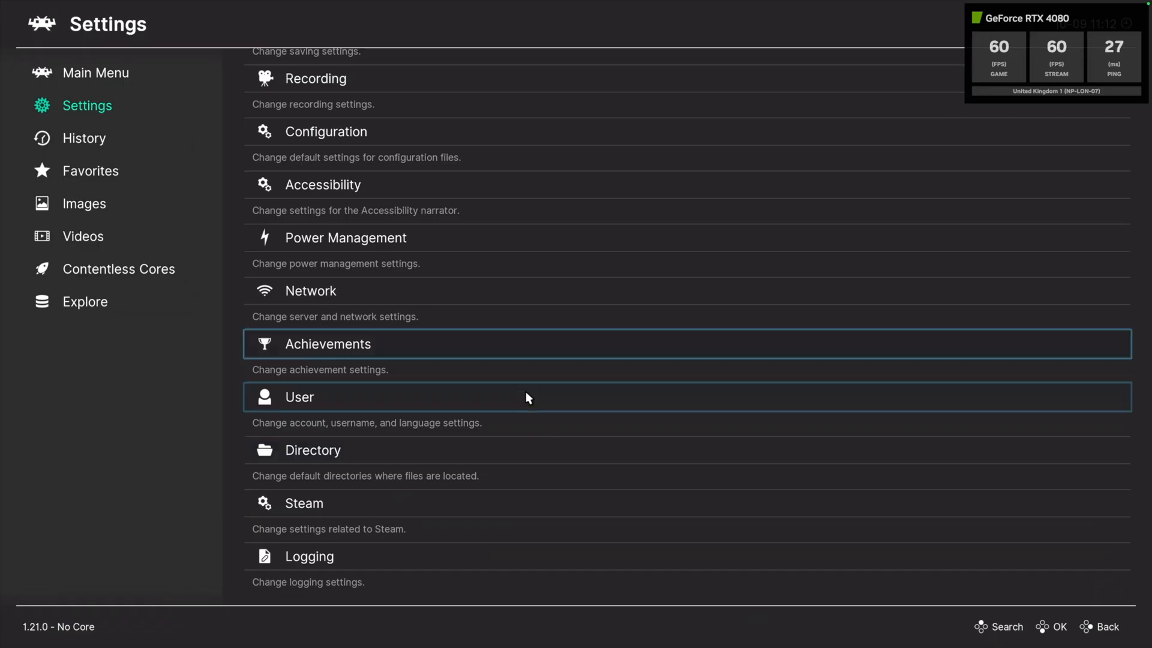
scroll(up, 3)
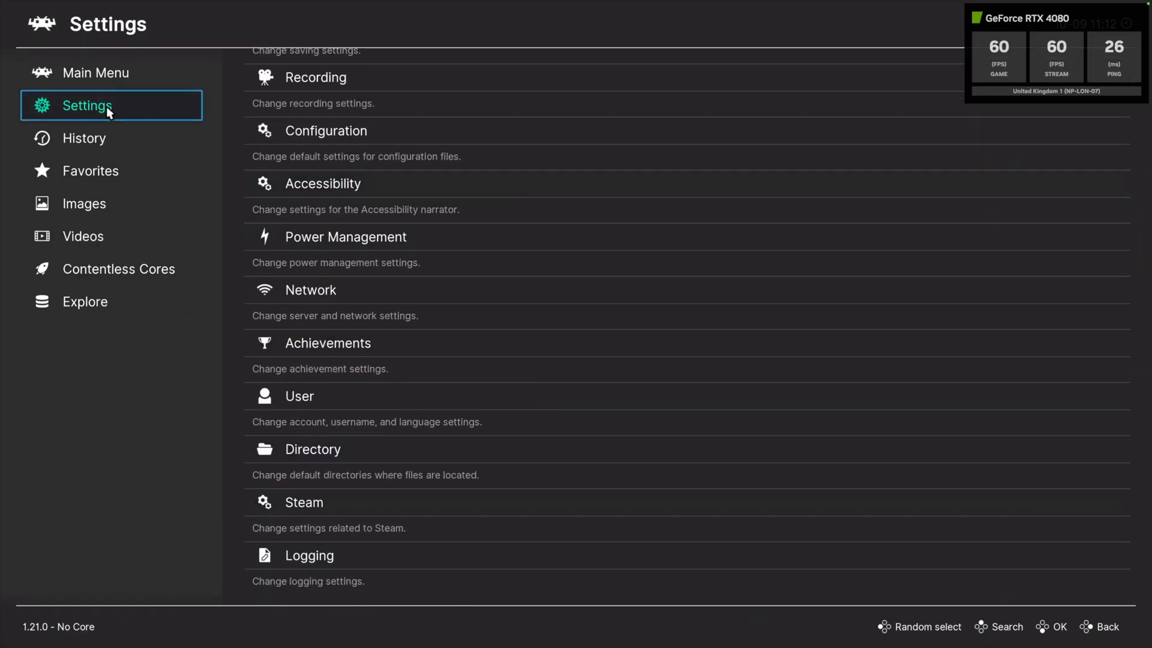
Step: Visit Main Menu, History, Favorites and Videos sections, ending on the empty Videos collection
click(96, 72)
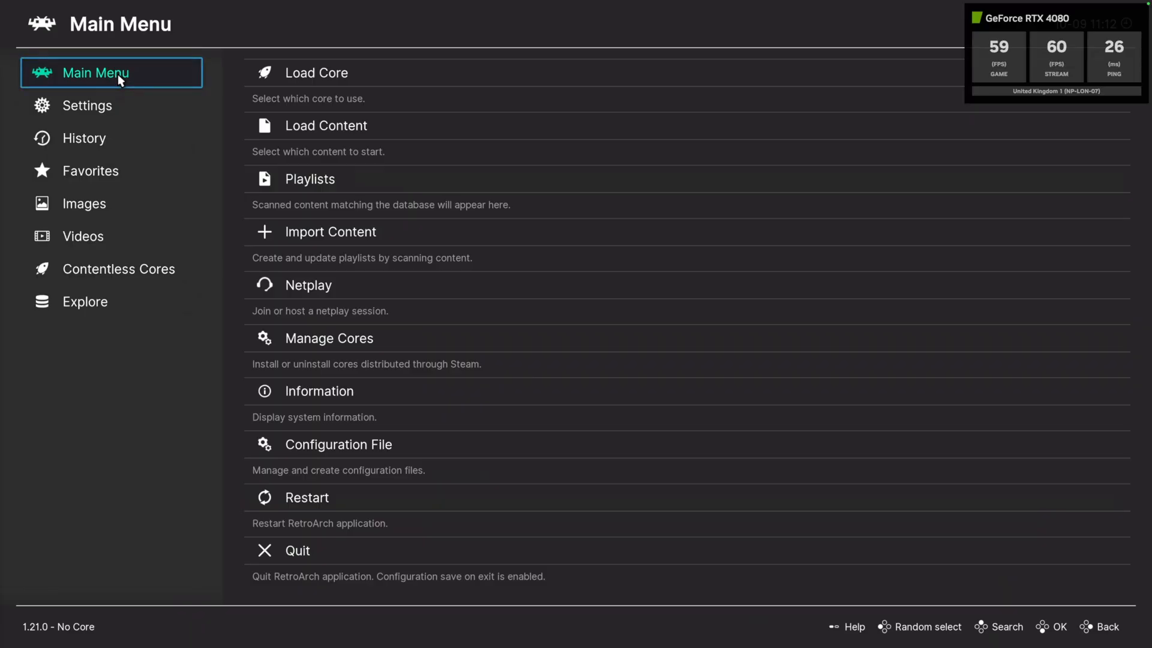
click(84, 138)
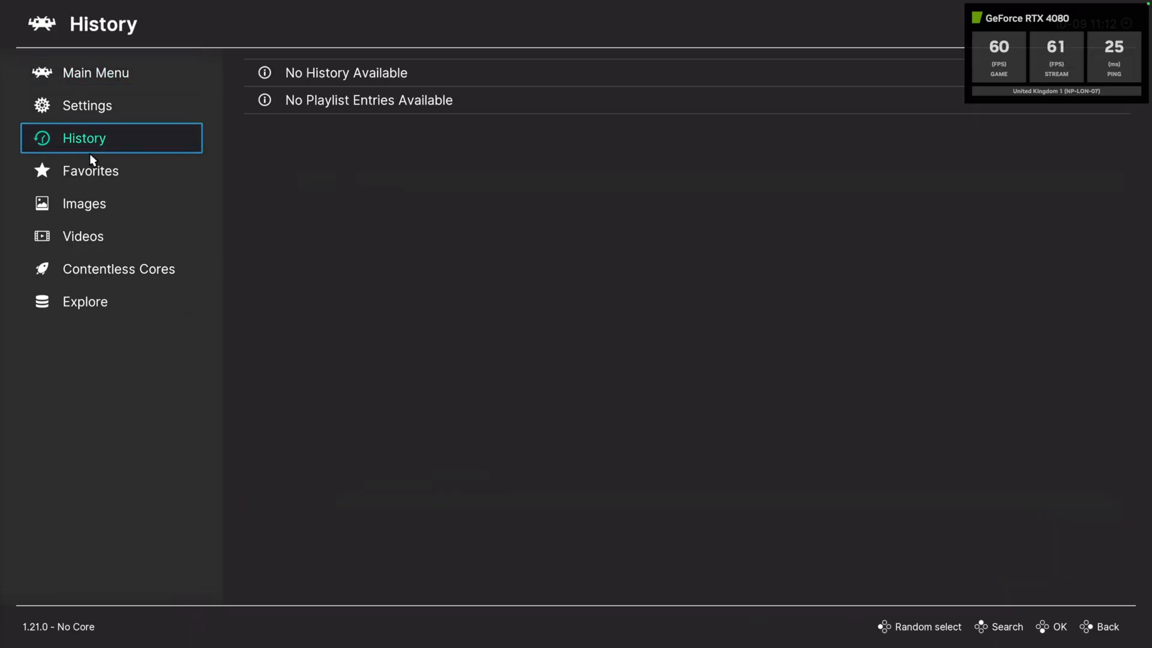
click(90, 171)
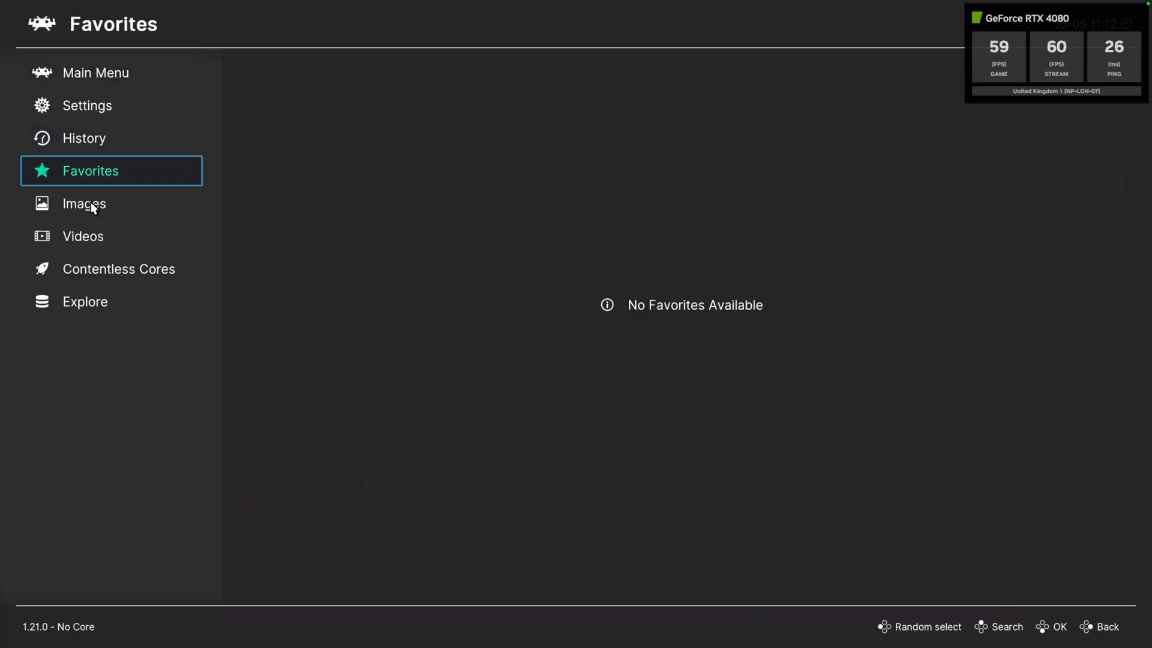
click(83, 237)
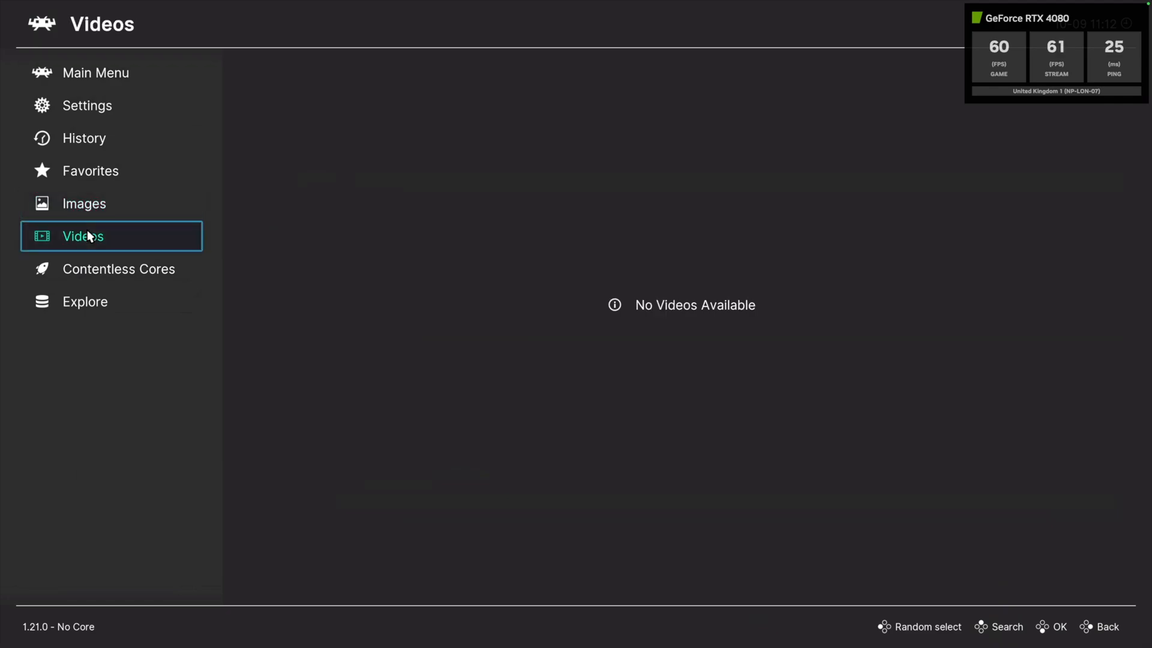